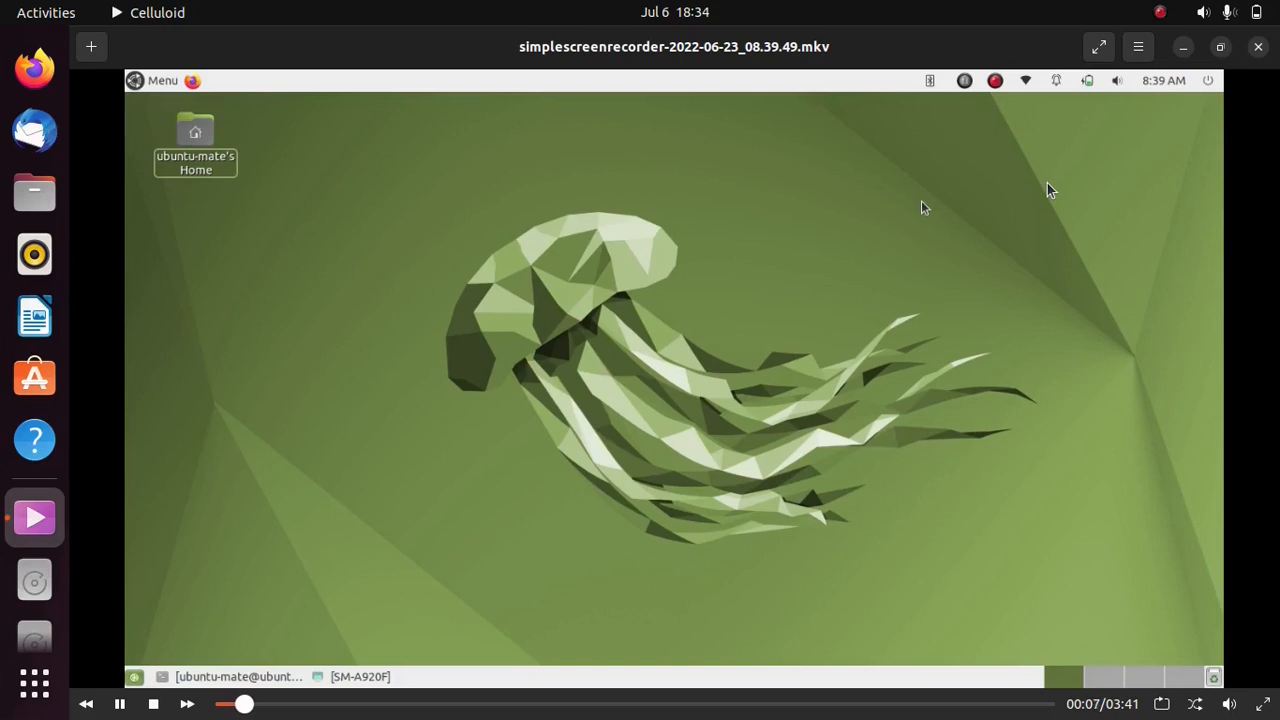
{"action": "mouse_move", "coordinate": [724, 335]}
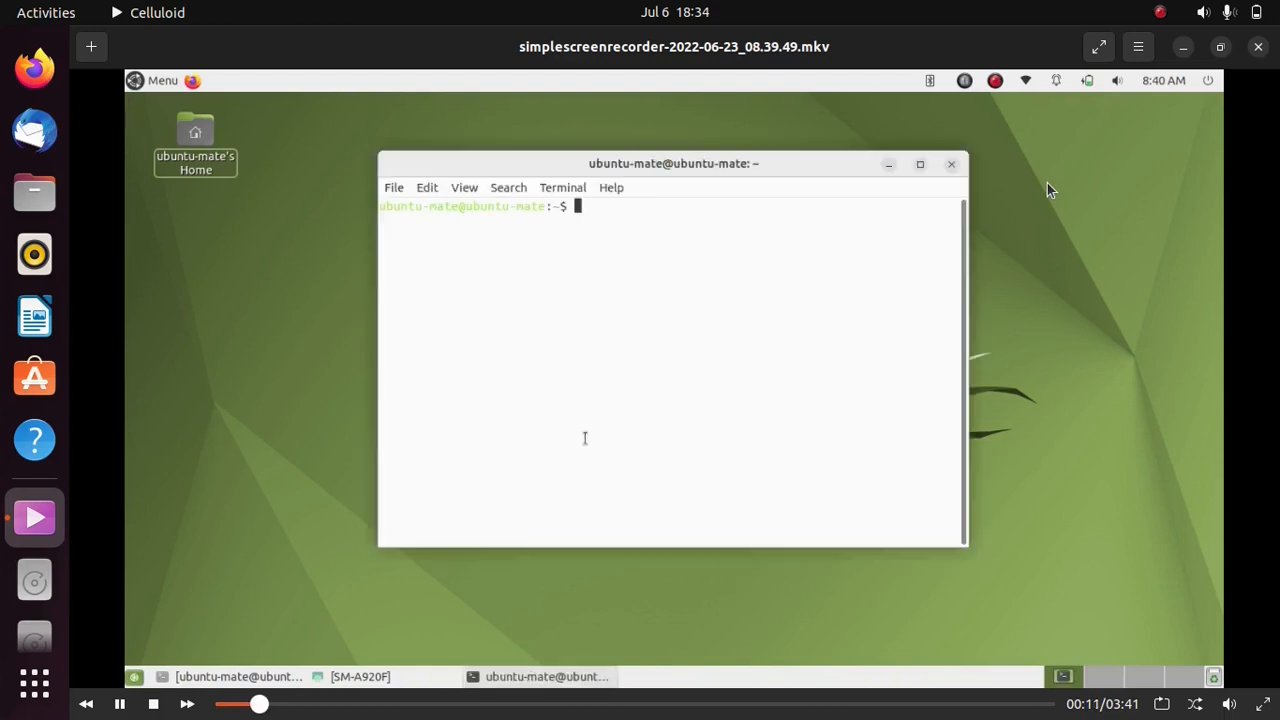
Step: Run sudo apt install kdeconnect, which reports it is already newest, then close the terminal
{"action": "type", "text": "sudo apt install"}
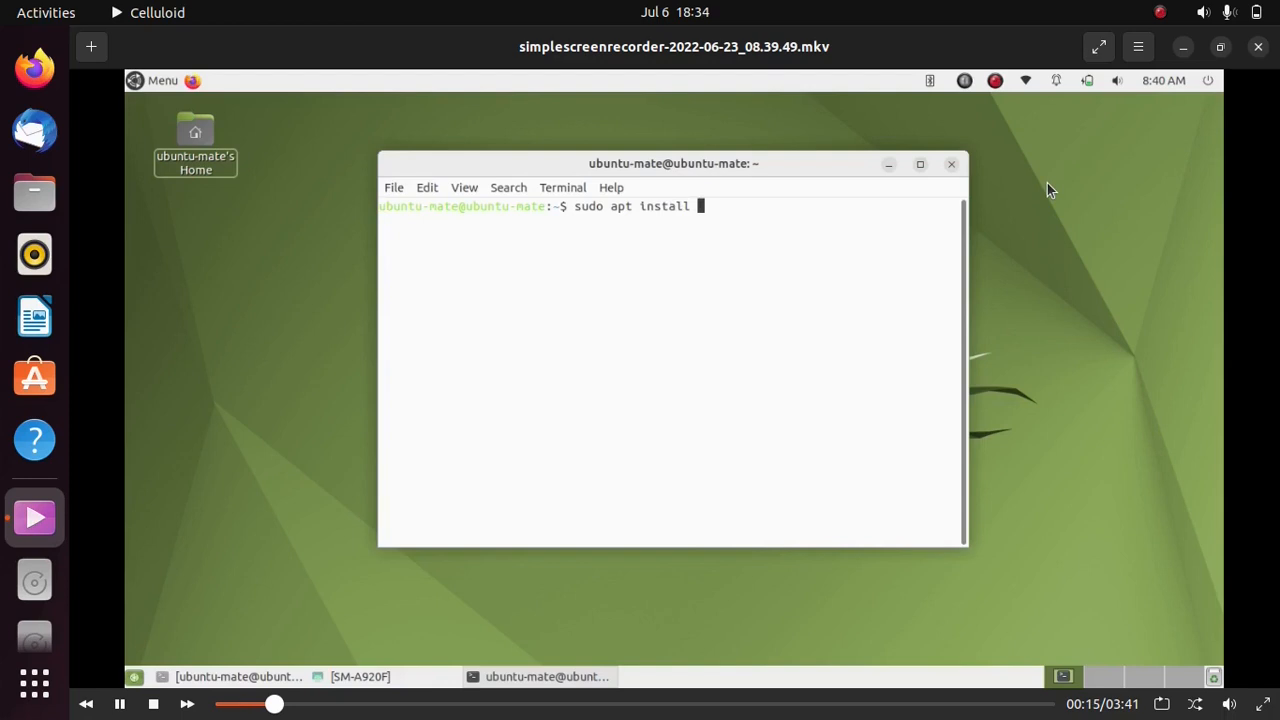
{"action": "type", "text": "kdeconnc"}
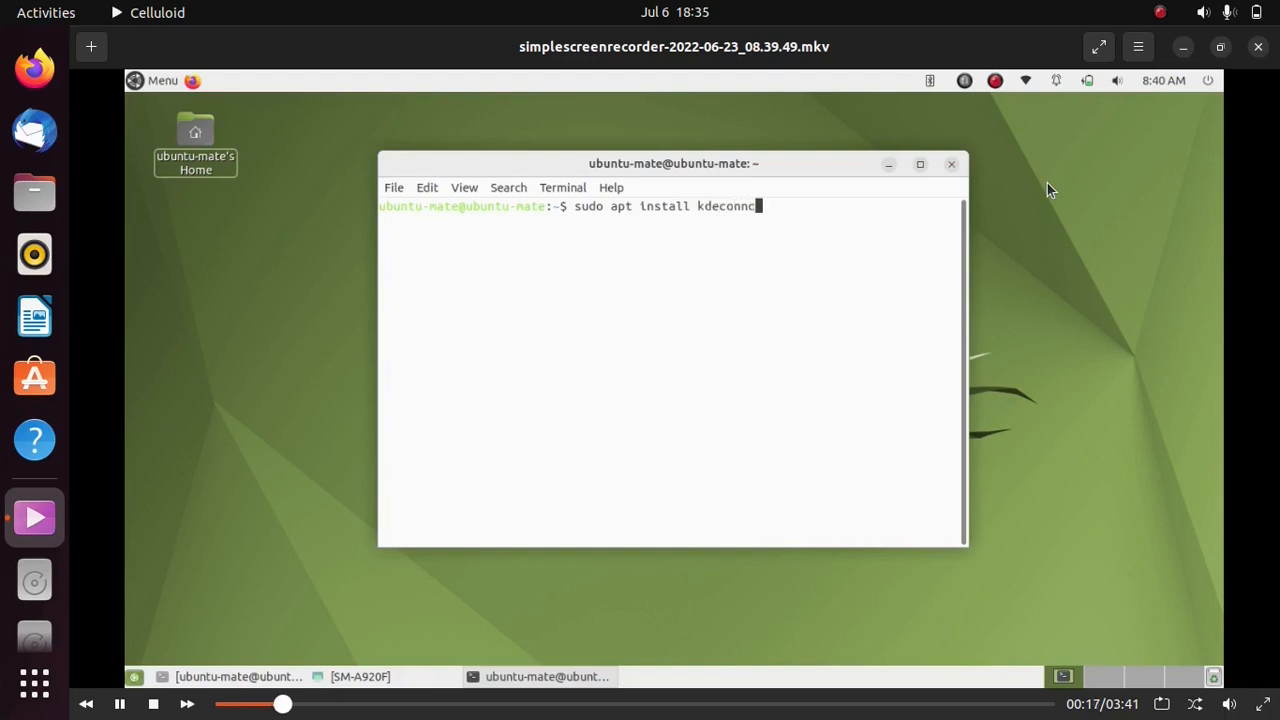
{"action": "key", "text": "BackSpace"}
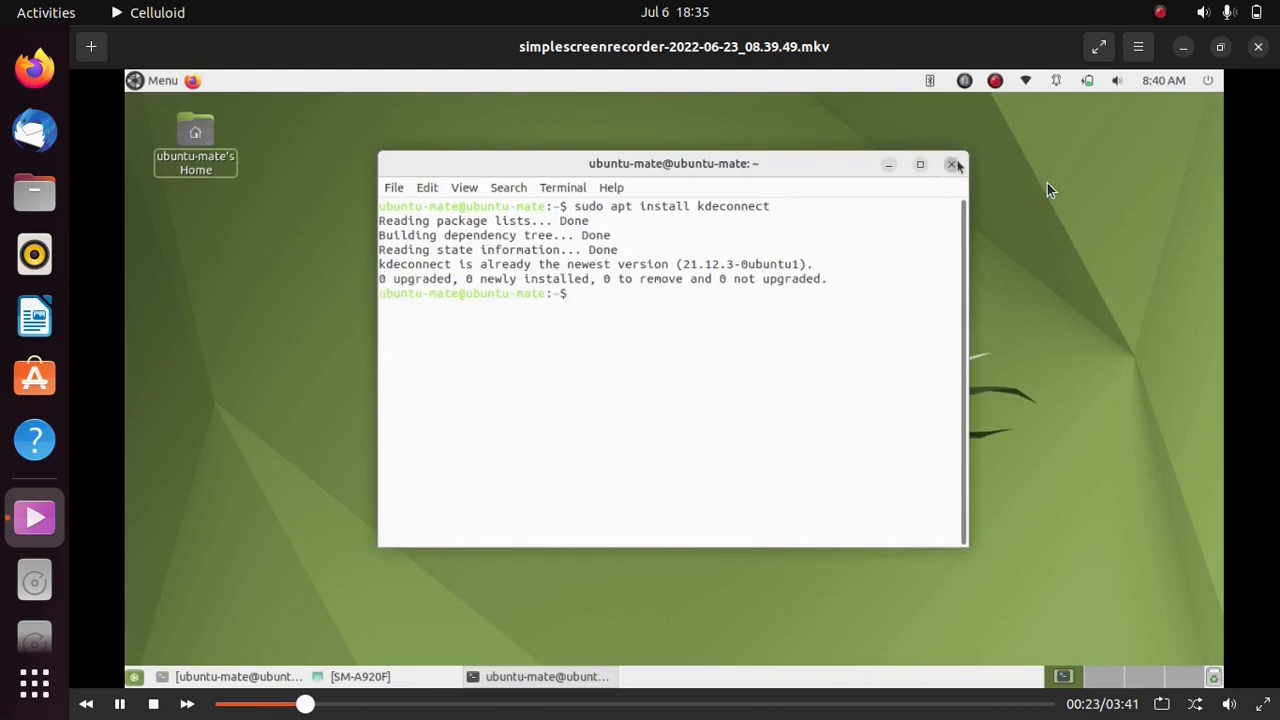
{"action": "left_click", "coordinate": [951, 163]}
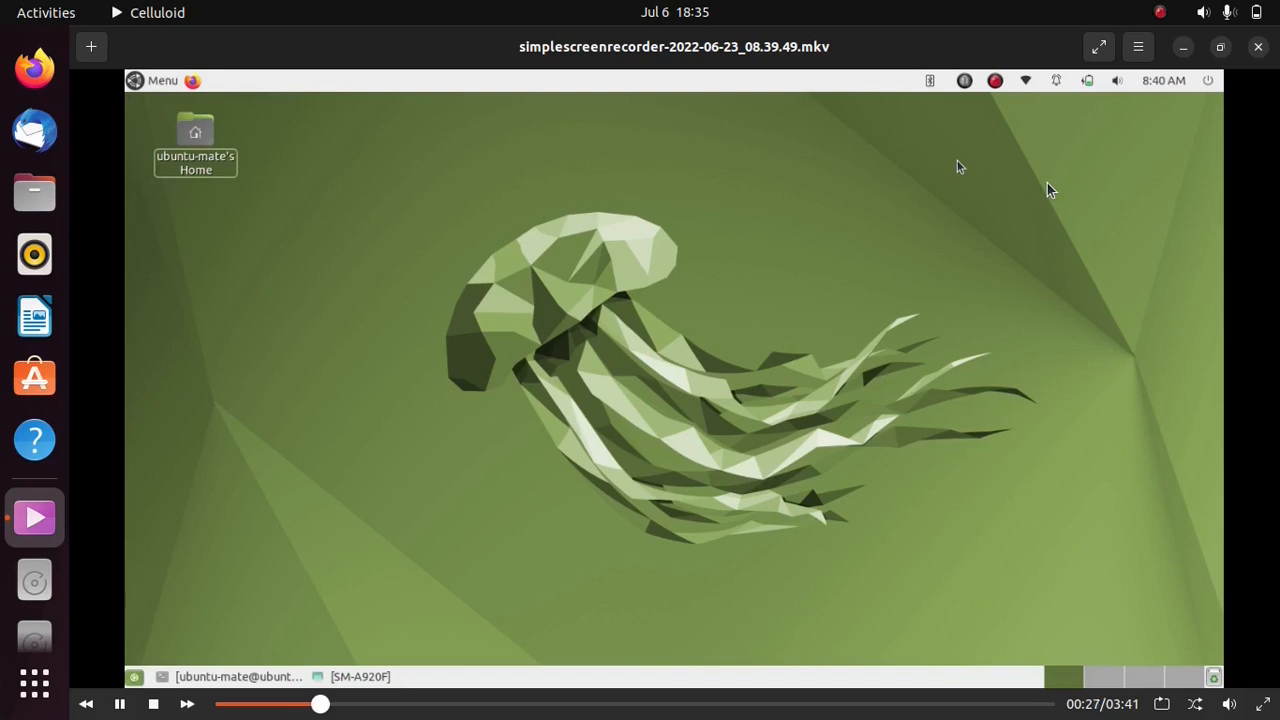
Step: Search the phone's Play Store for 'kde' and launch KDE Connect
{"action": "left_click", "coordinate": [360, 677]}
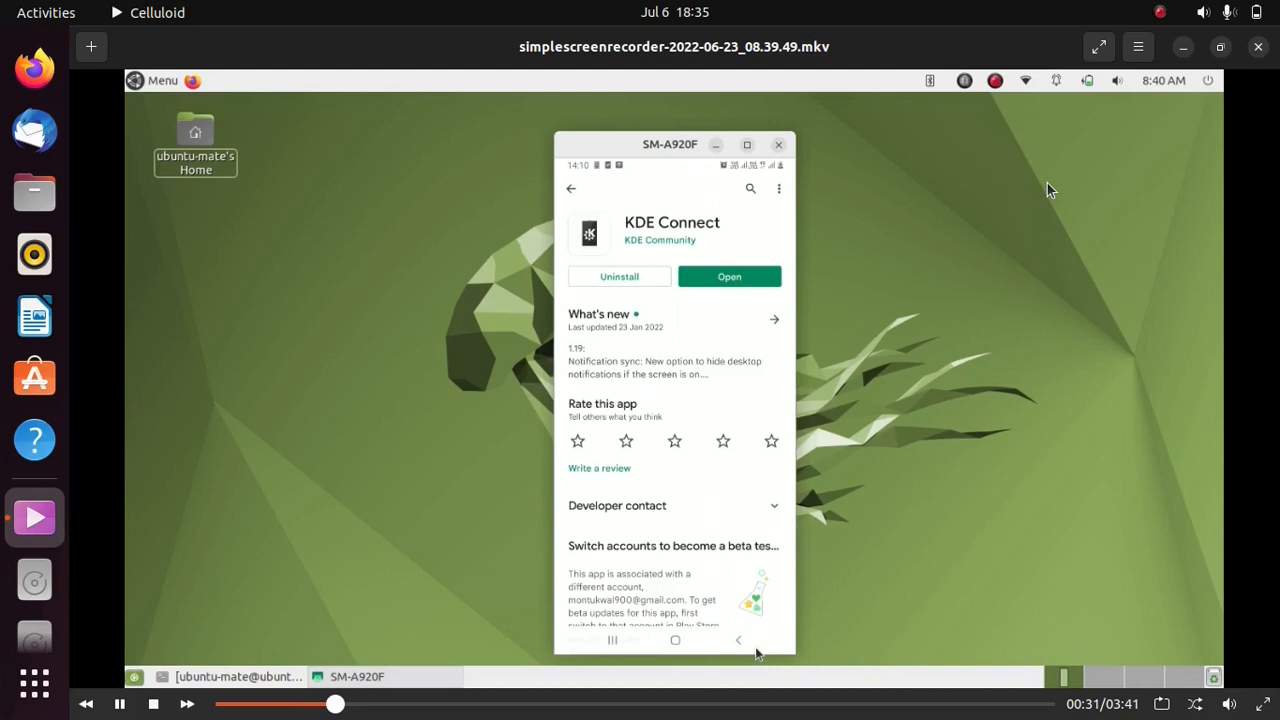
{"action": "left_click", "coordinate": [570, 188]}
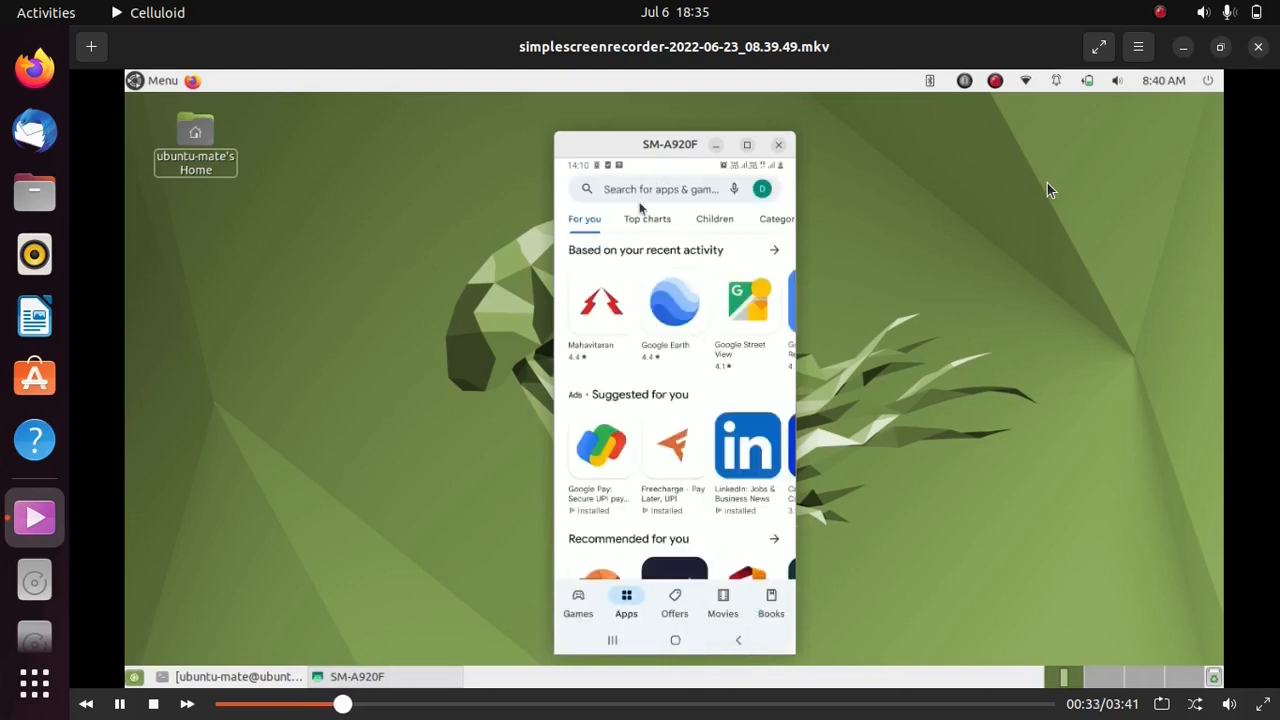
{"action": "left_click", "coordinate": [660, 188]}
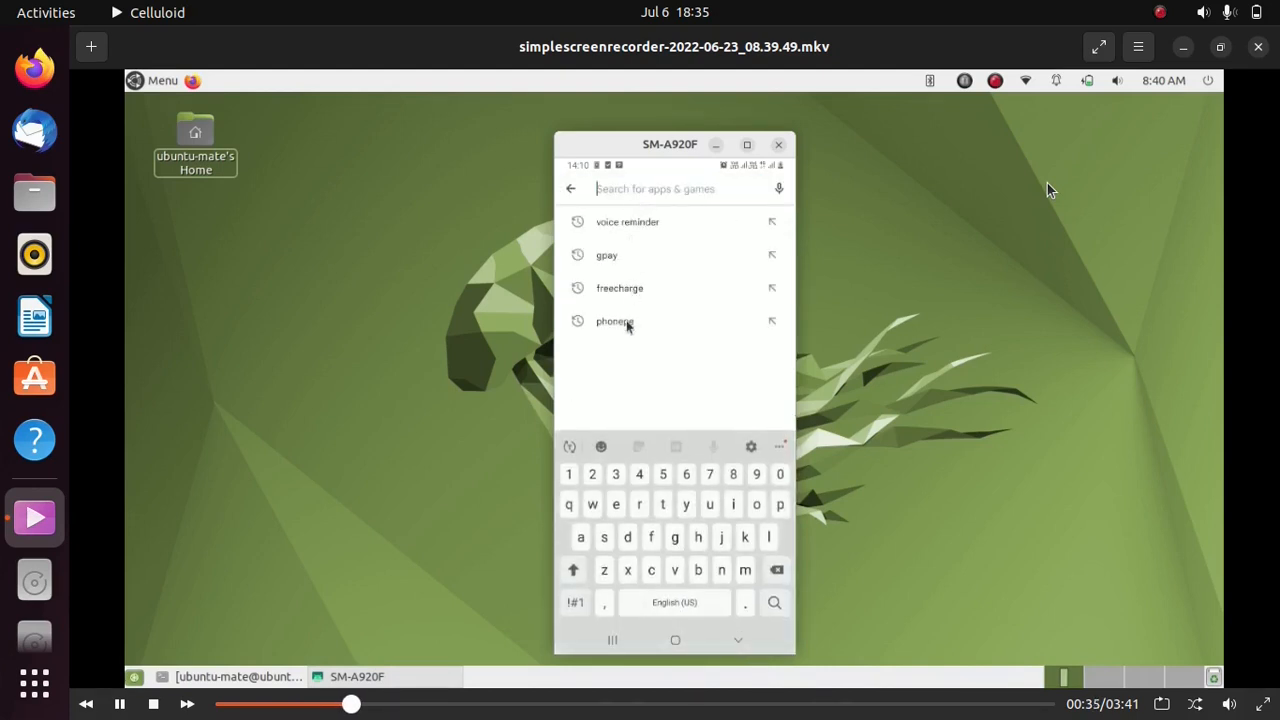
{"action": "type", "text": "kde"}
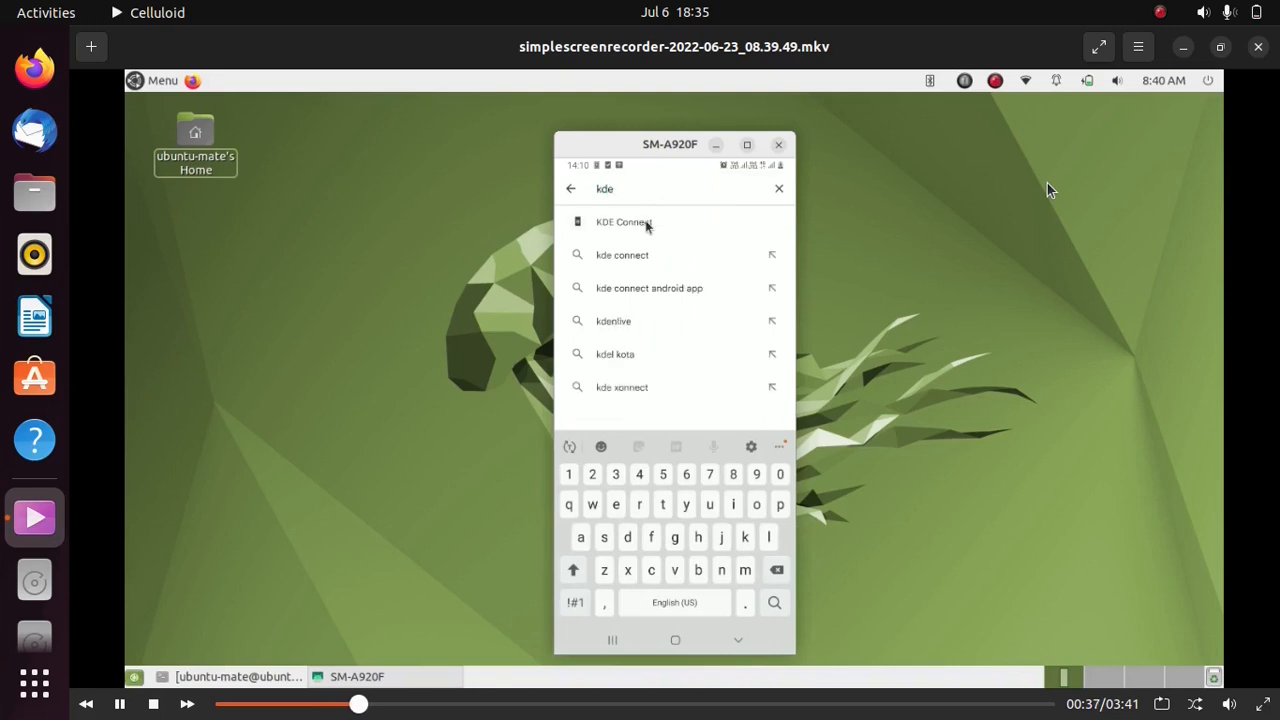
{"action": "left_click", "coordinate": [623, 221]}
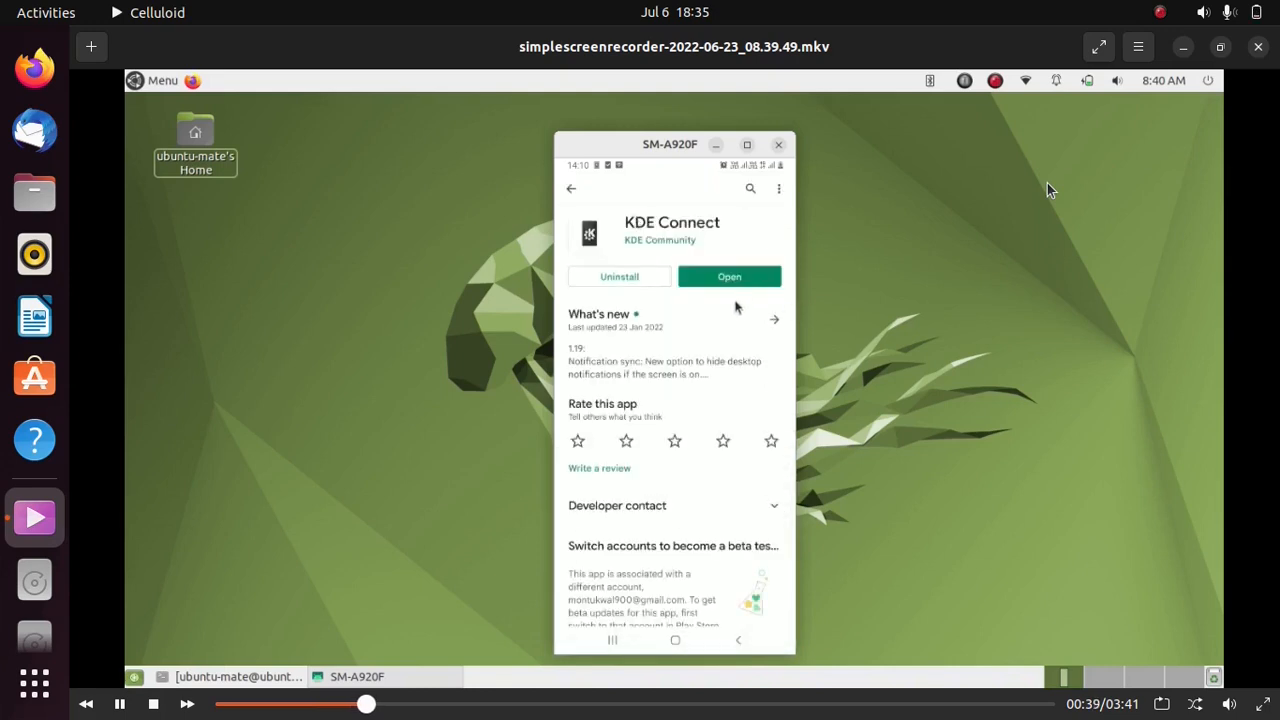
{"action": "left_click", "coordinate": [729, 276]}
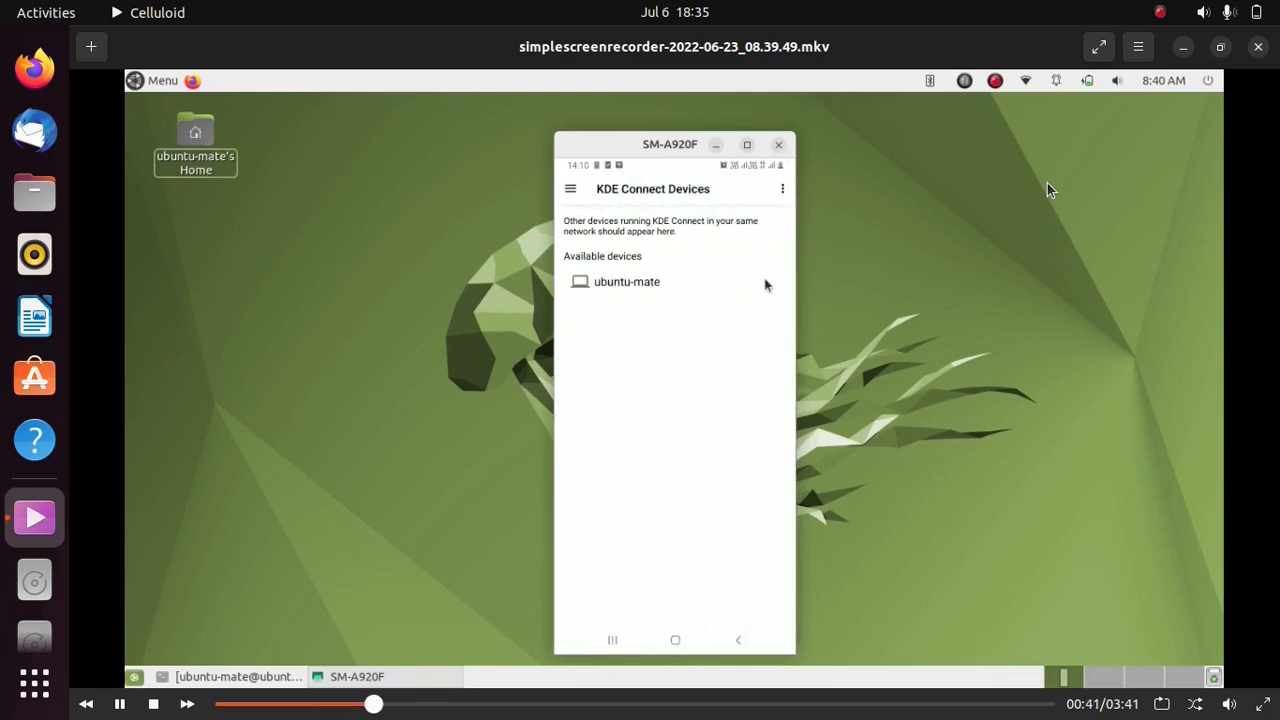
Step: Check the desktop Wi-Fi, dismiss phone notifications, and move the phone window lower
{"action": "left_click", "coordinate": [1025, 80]}
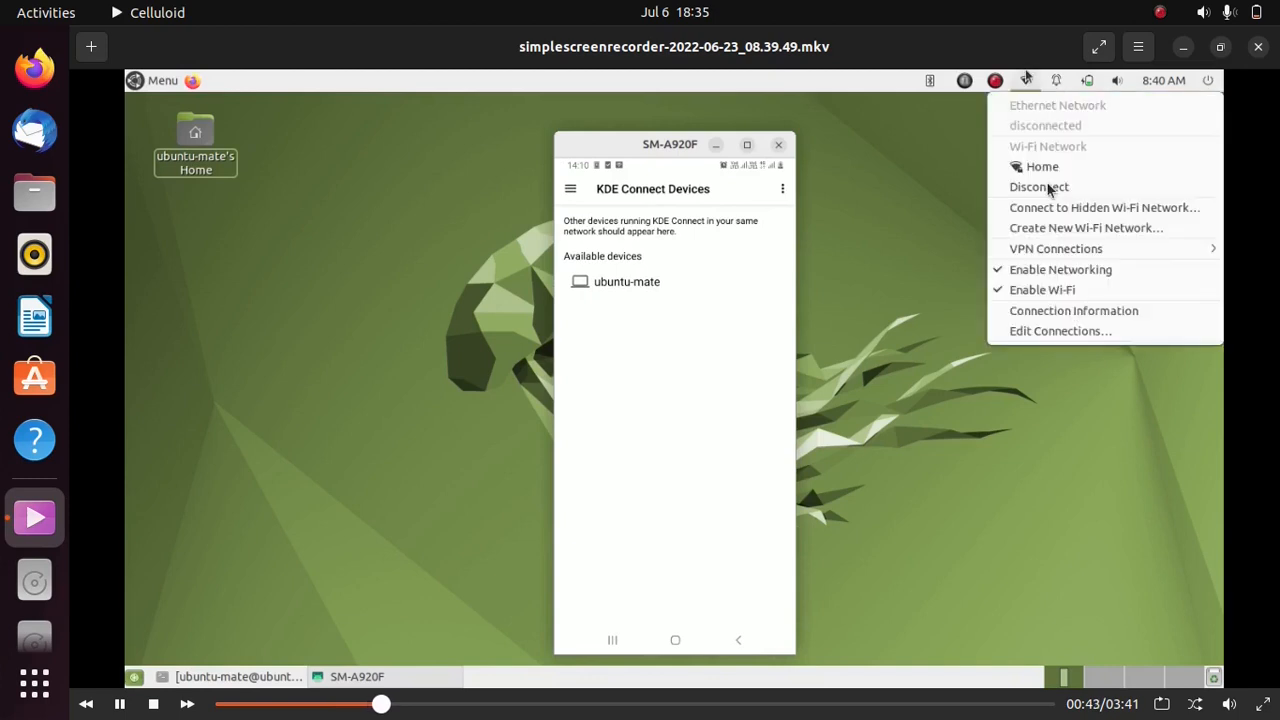
{"action": "mouse_move", "coordinate": [1042, 166]}
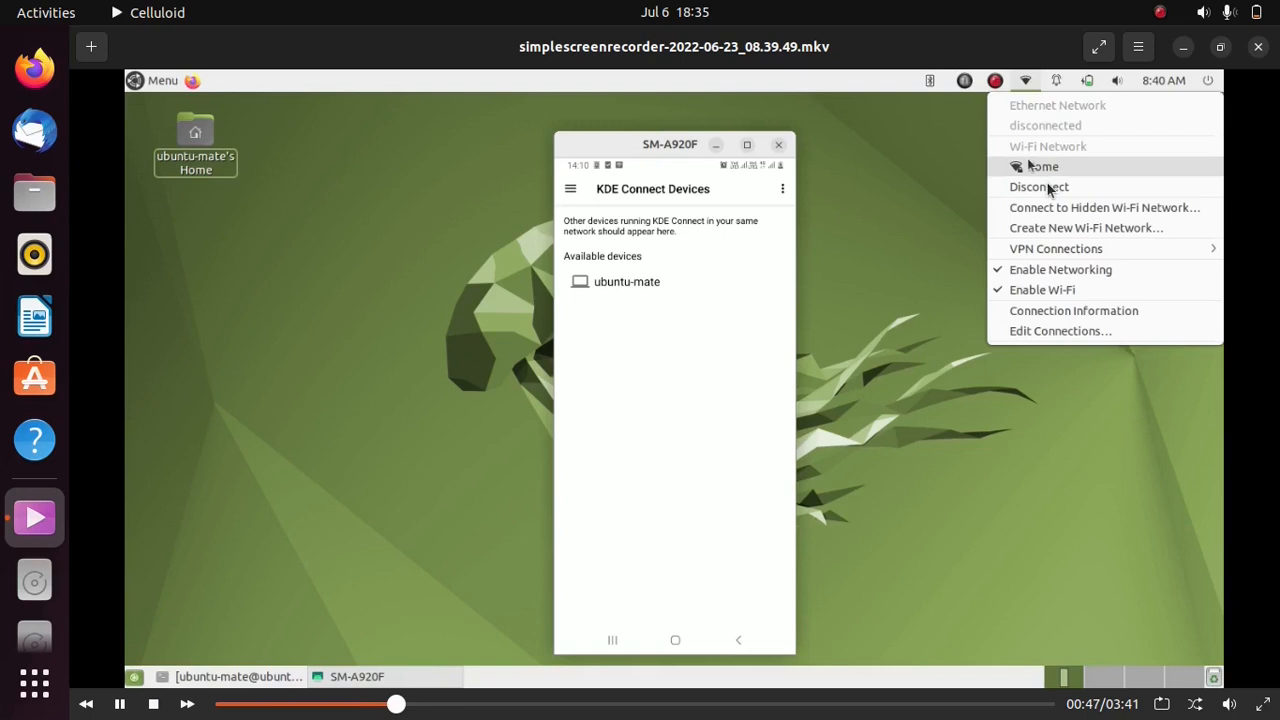
{"action": "mouse_move", "coordinate": [1050, 207]}
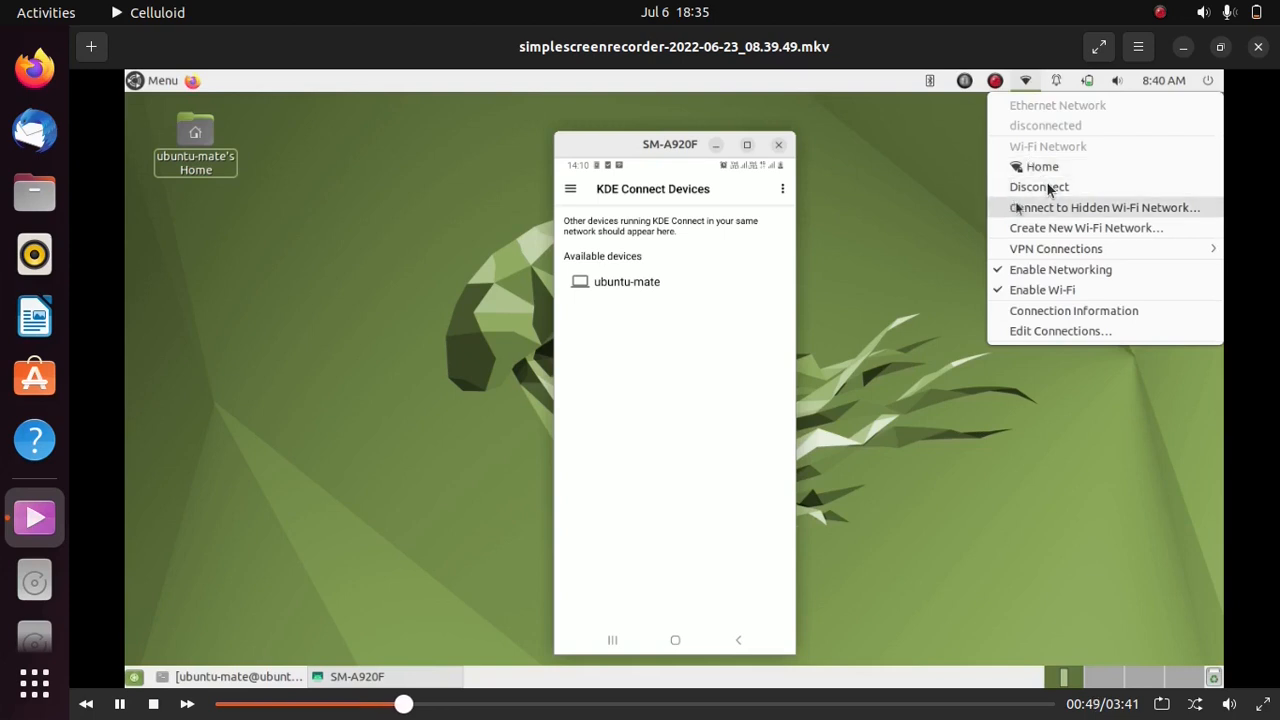
{"action": "mouse_move", "coordinate": [947, 153]}
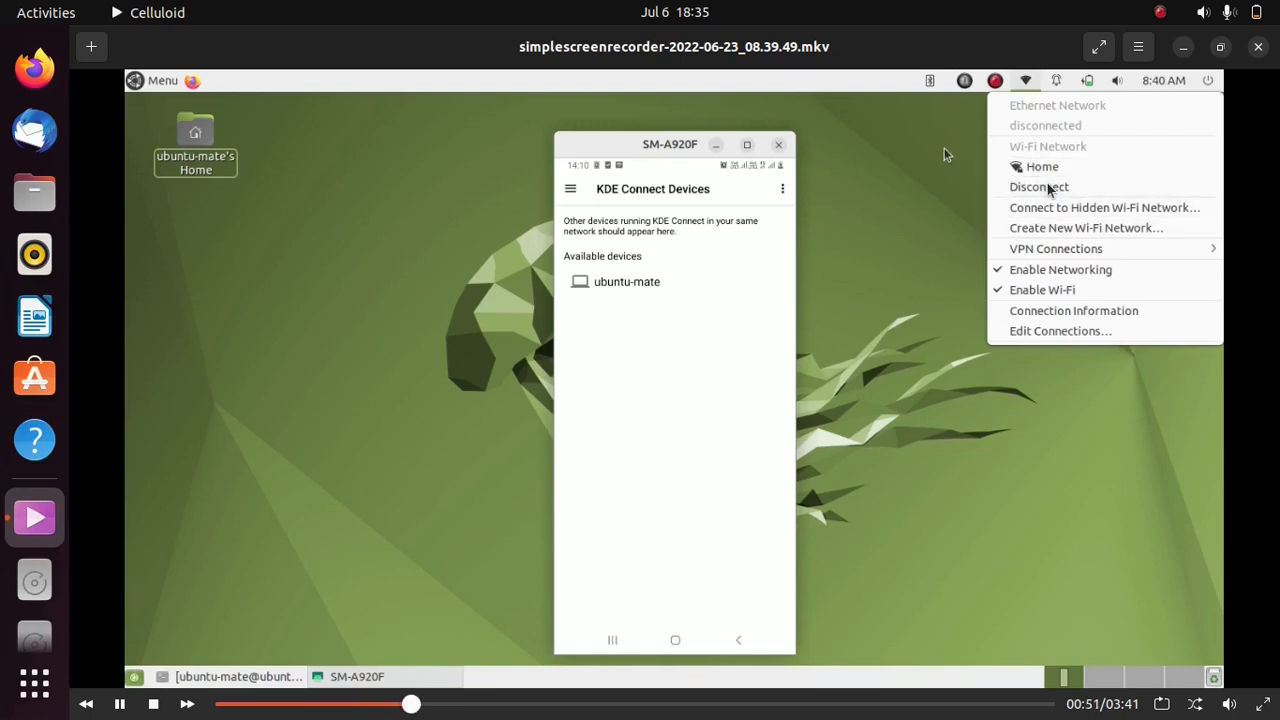
{"action": "mouse_move", "coordinate": [696, 168]}
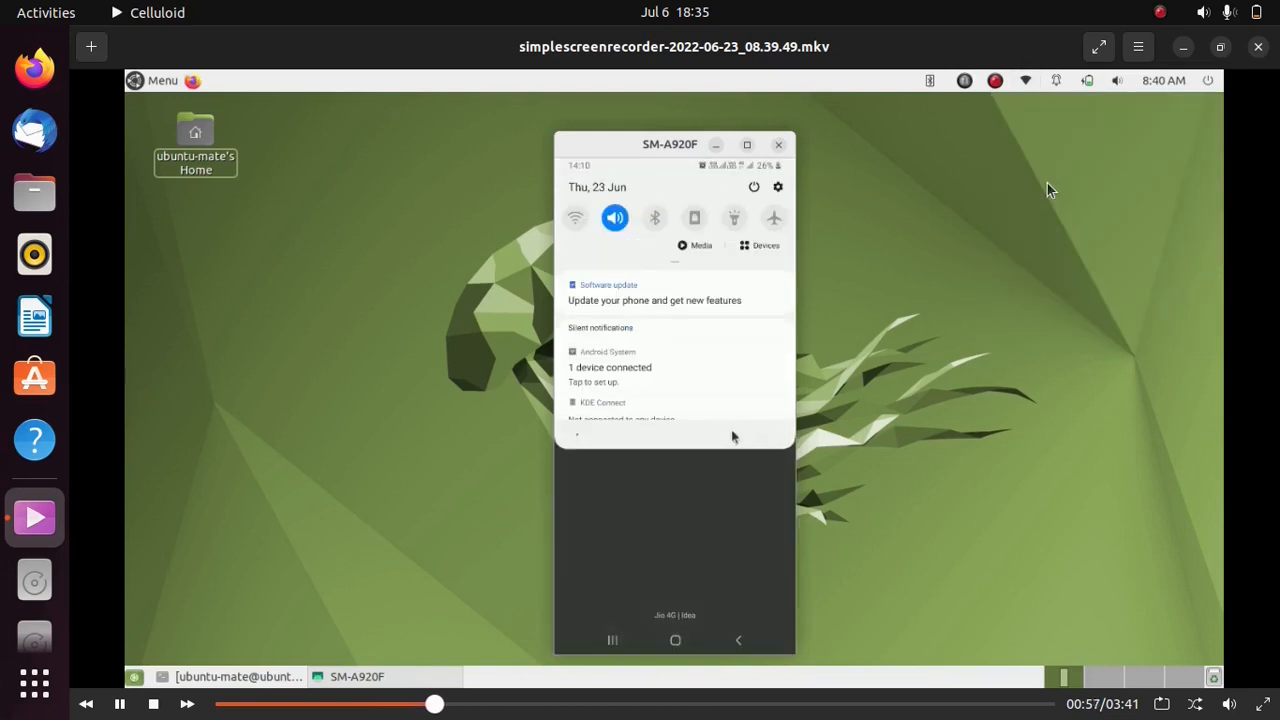
{"action": "left_click", "coordinate": [602, 402]}
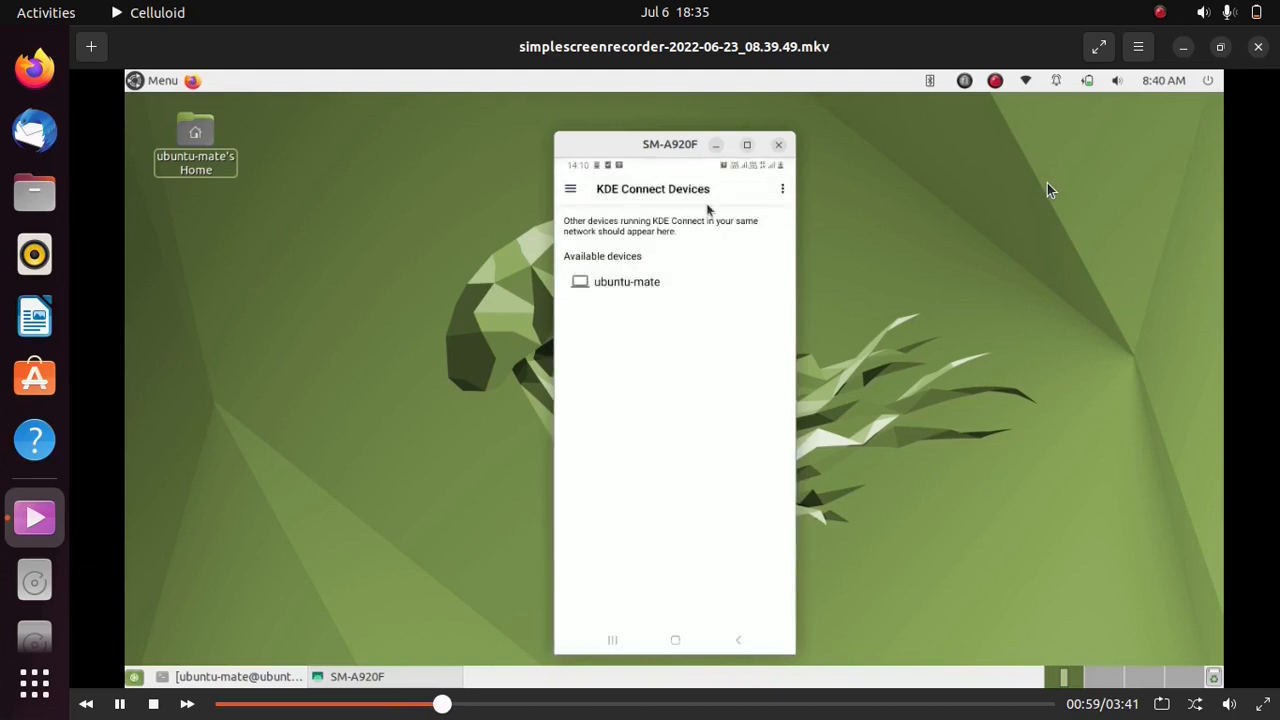
{"action": "left_click_drag", "start_coordinate": [670, 143], "coordinate": [710, 510]}
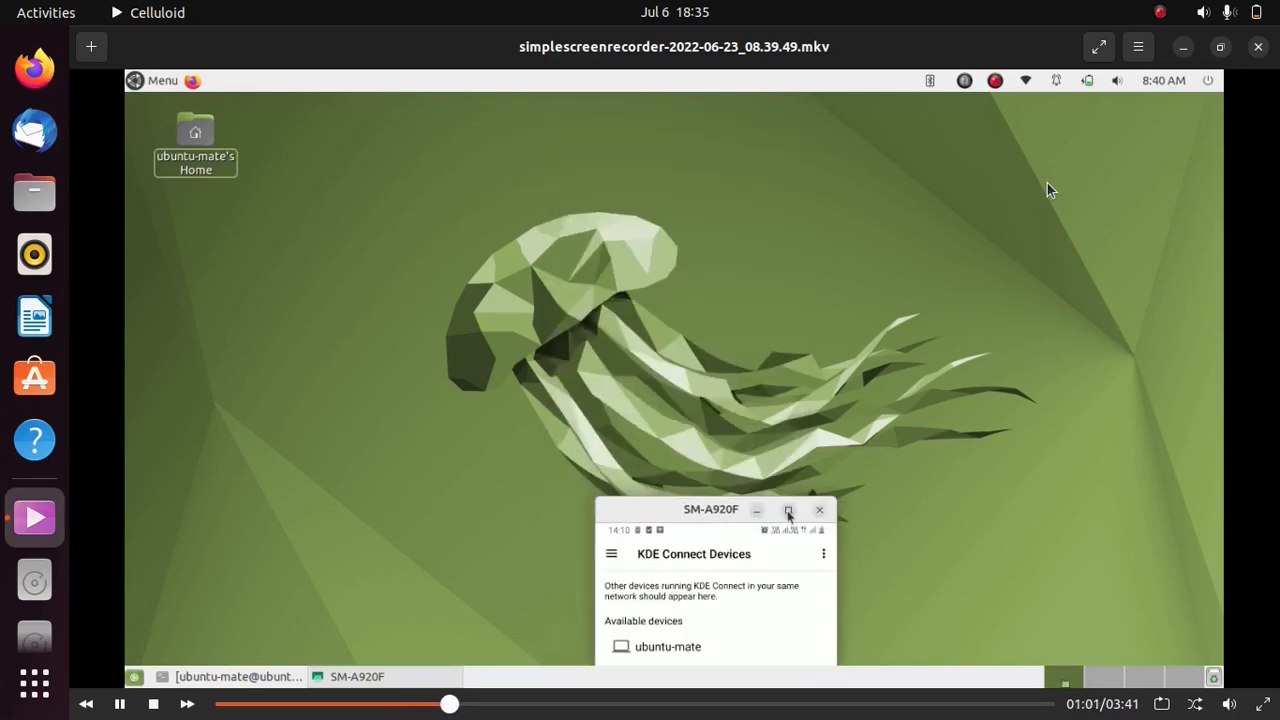
{"action": "left_click", "coordinate": [789, 510]}
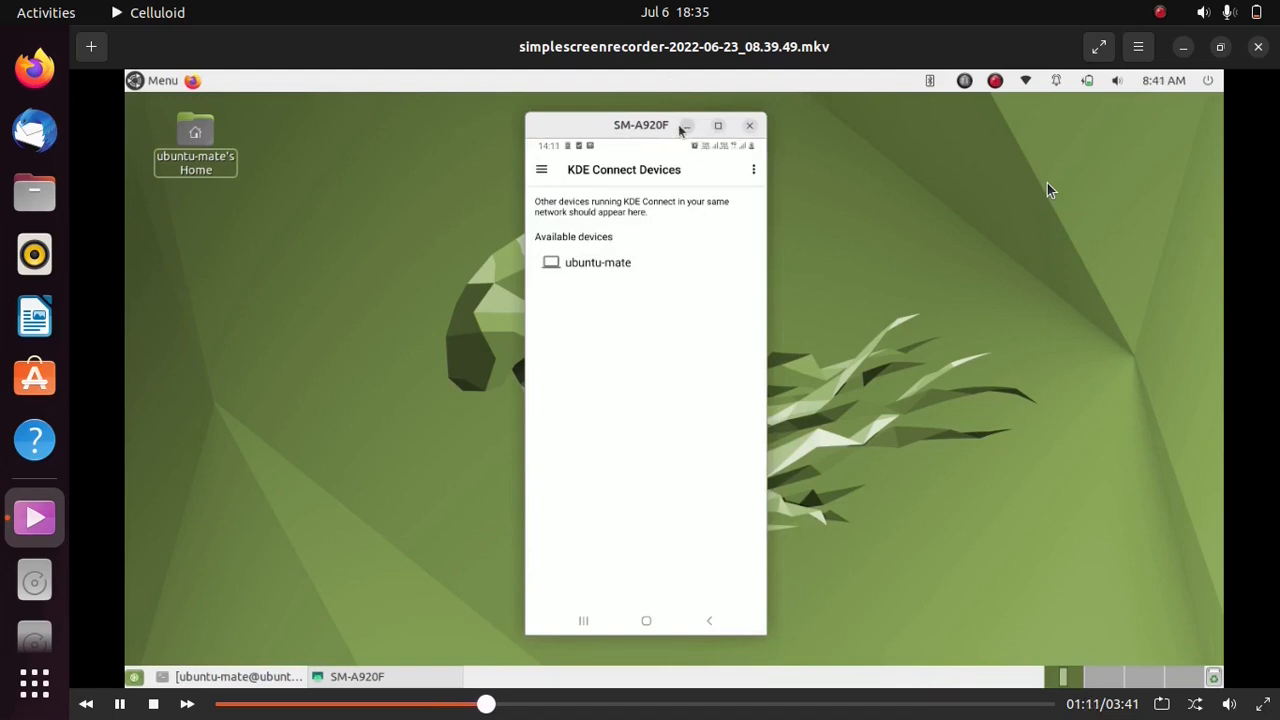
{"action": "mouse_move", "coordinate": [686, 125]}
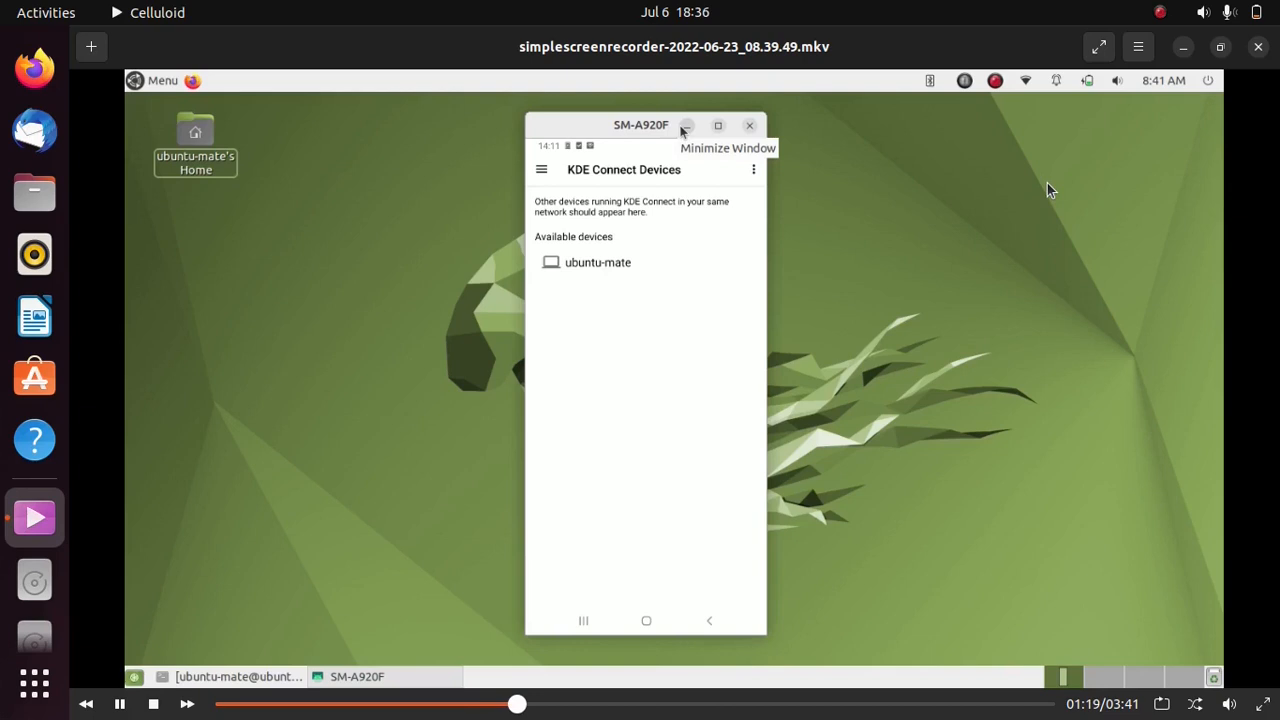
{"action": "mouse_move", "coordinate": [592, 265]}
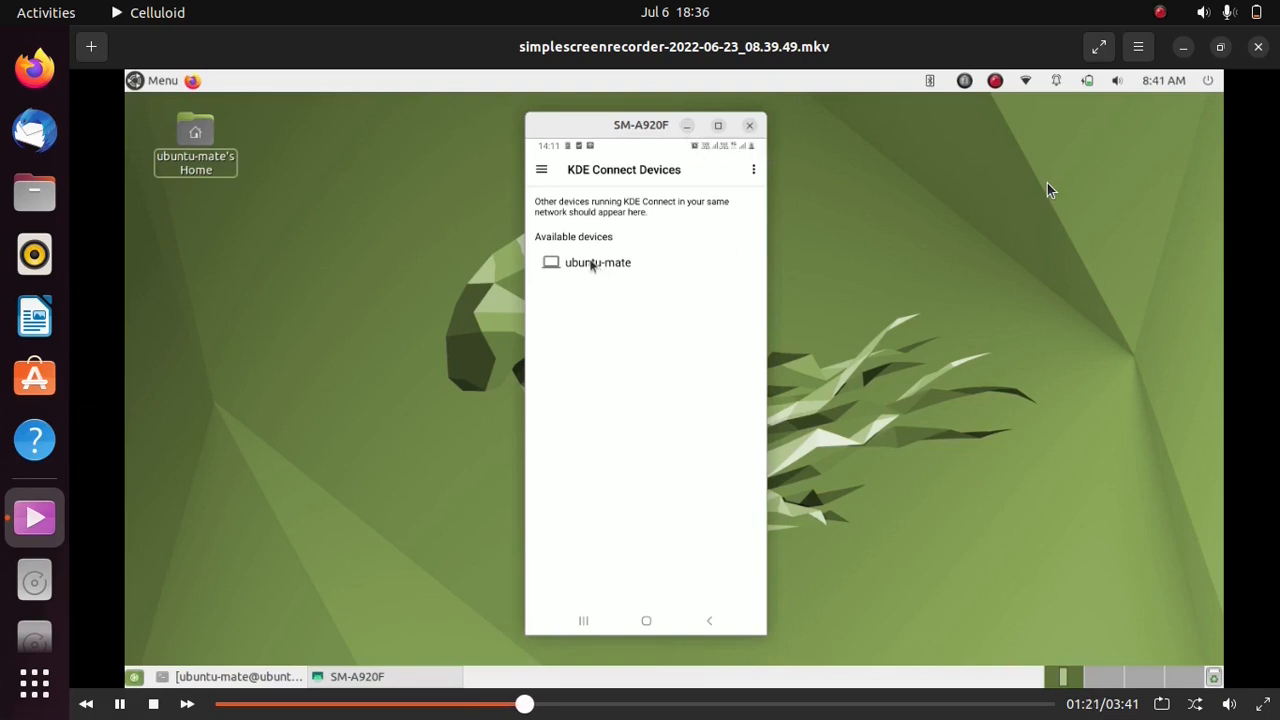
Step: Request pairing with ubuntu-mate from the phone and accept it on the desktop
{"action": "left_click", "coordinate": [597, 262]}
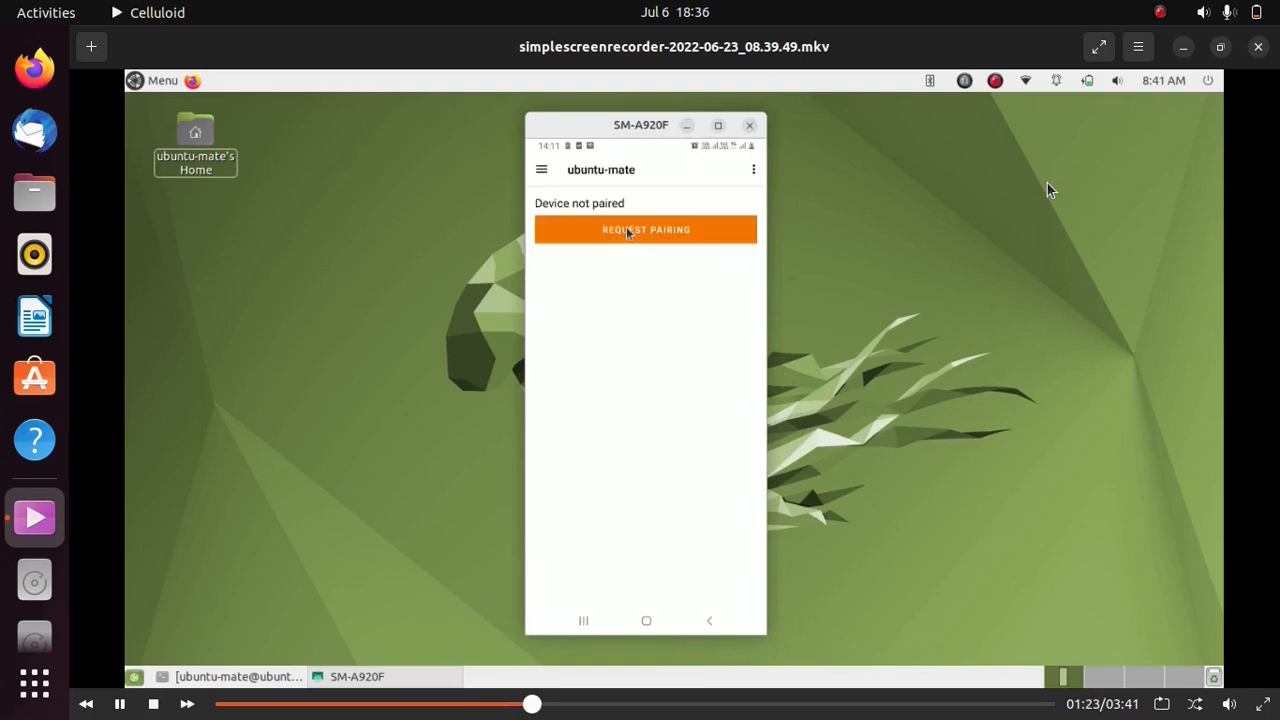
{"action": "left_click", "coordinate": [645, 229]}
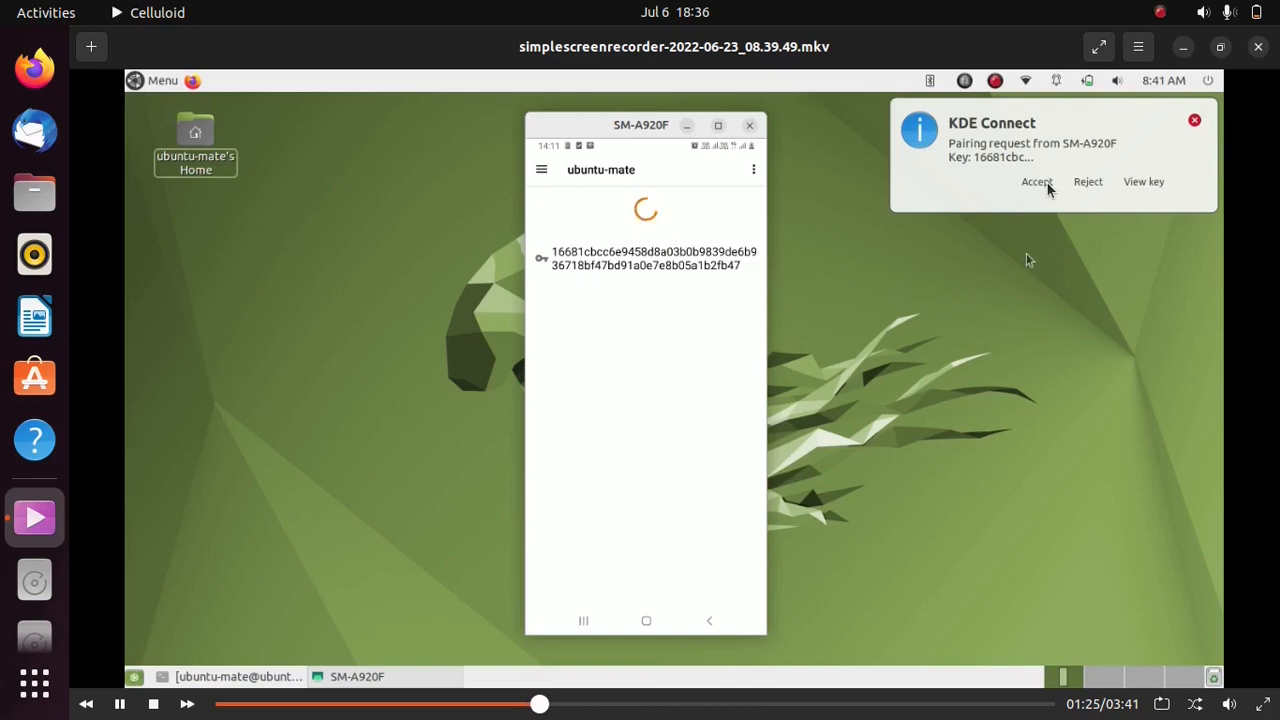
{"action": "left_click", "coordinate": [1037, 182]}
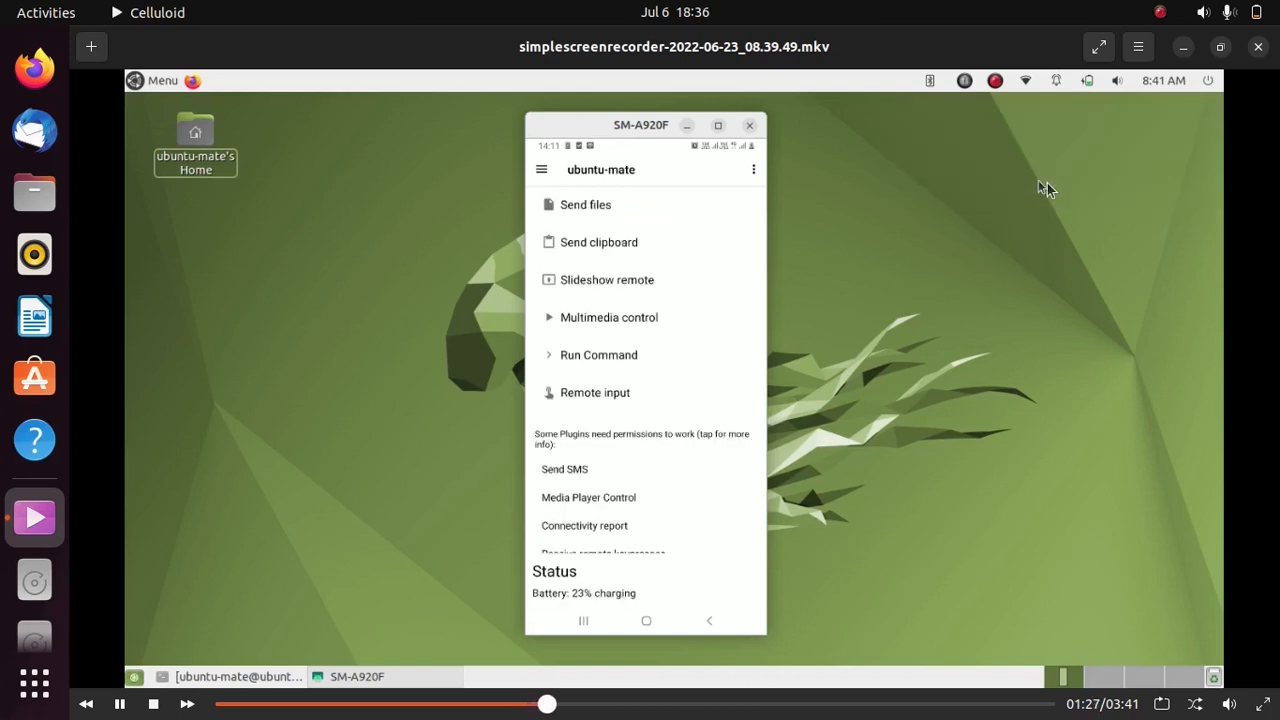
{"action": "mouse_move", "coordinate": [826, 291]}
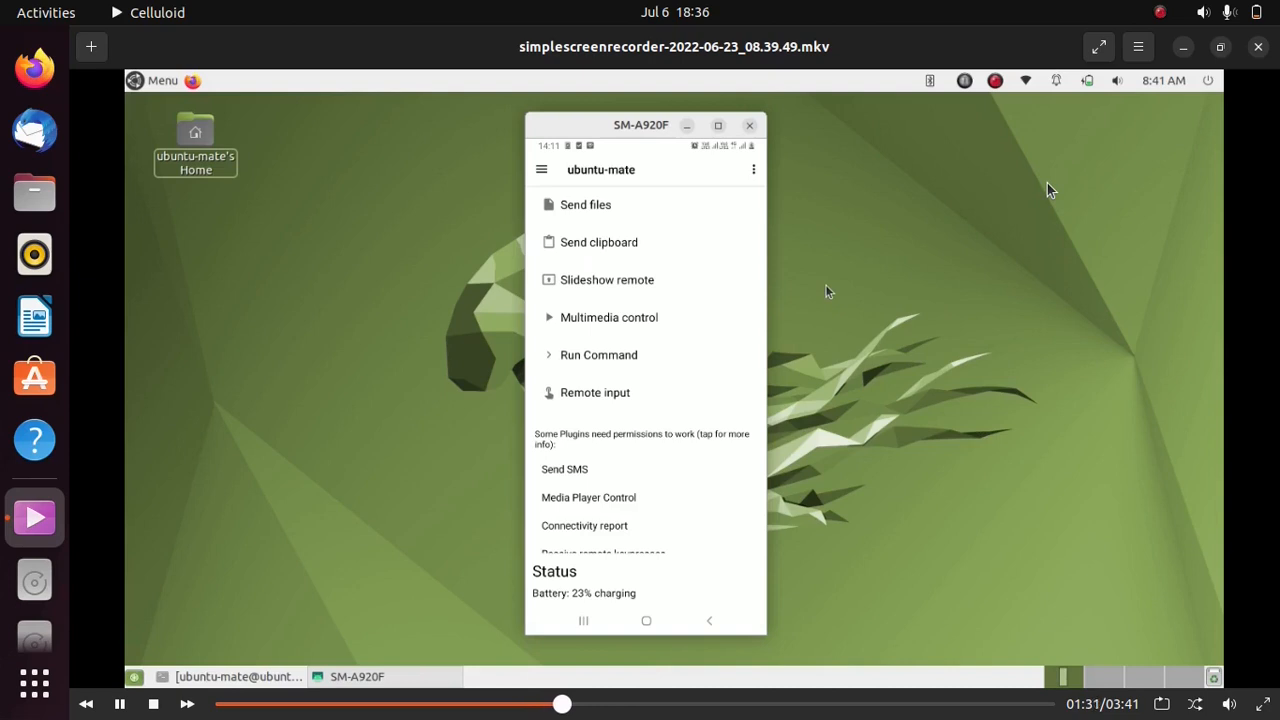
{"action": "mouse_move", "coordinate": [797, 250]}
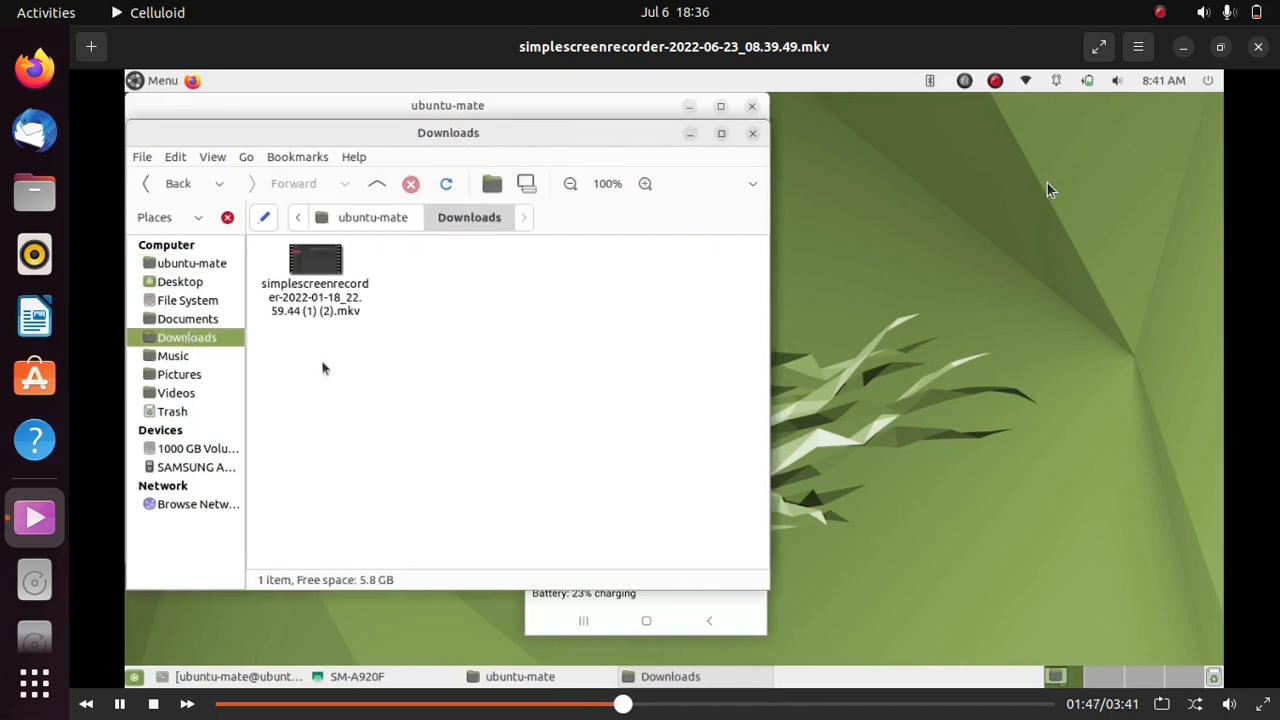
{"action": "mouse_move", "coordinate": [358, 356]}
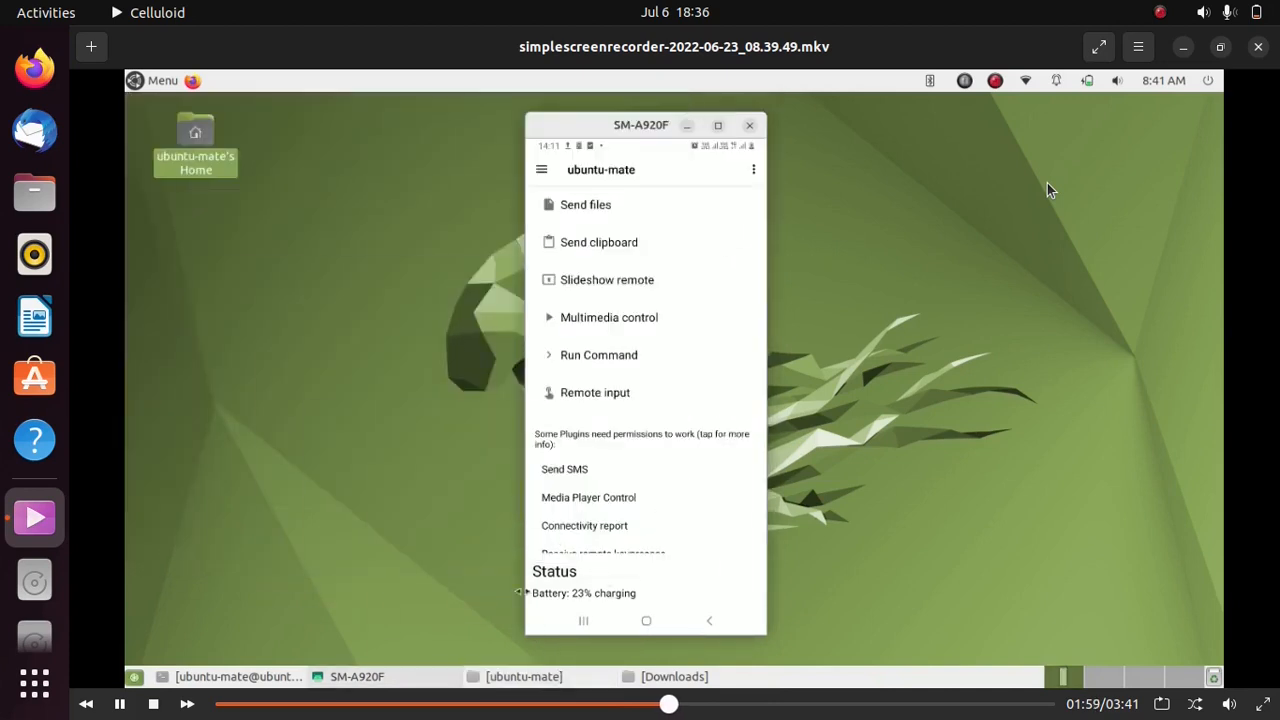
{"action": "mouse_move", "coordinate": [505, 607]}
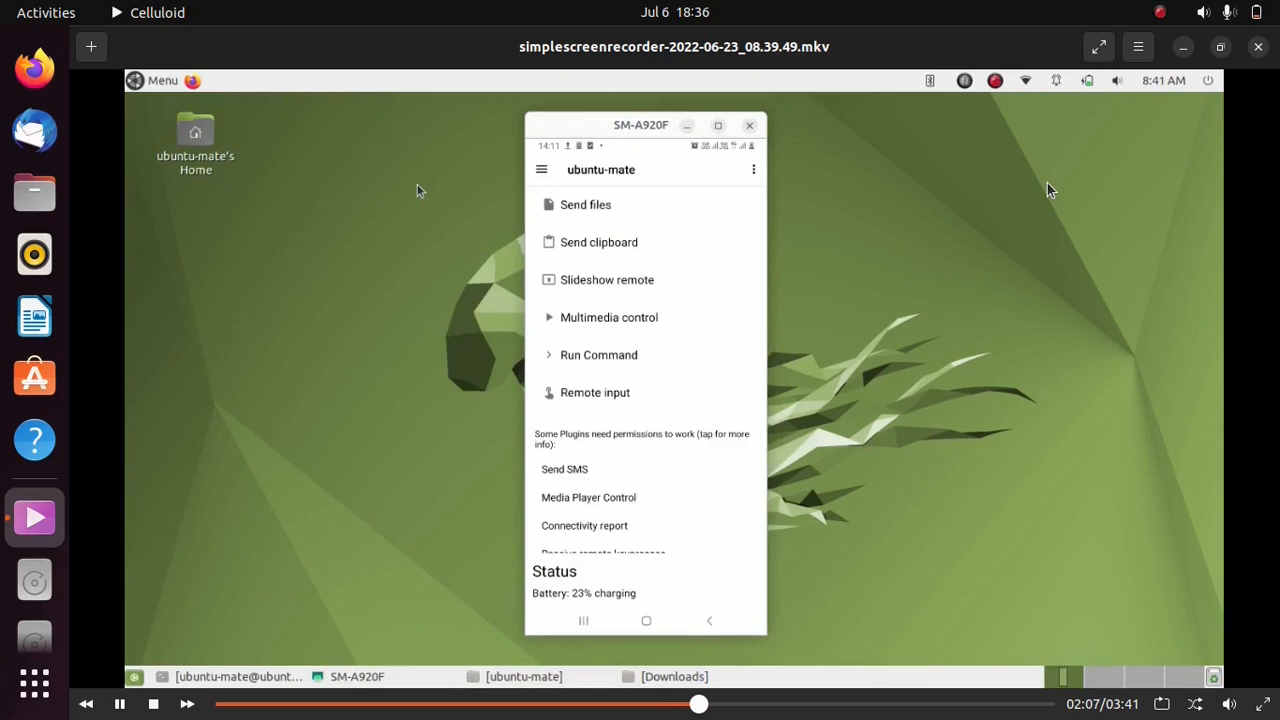
{"action": "mouse_move", "coordinate": [193, 105]}
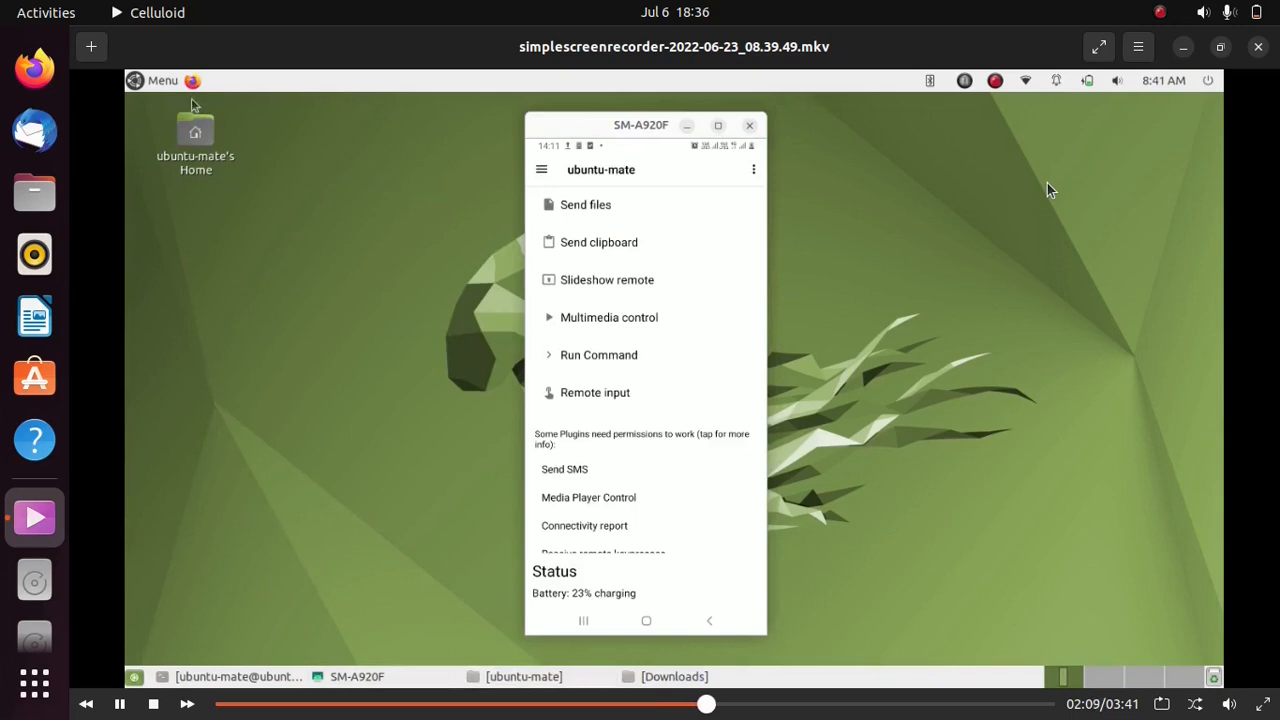
Step: Share the .mkv recording from Downloads to SM-A920F via desktop KDE Connect
{"action": "type", "text": "k"}
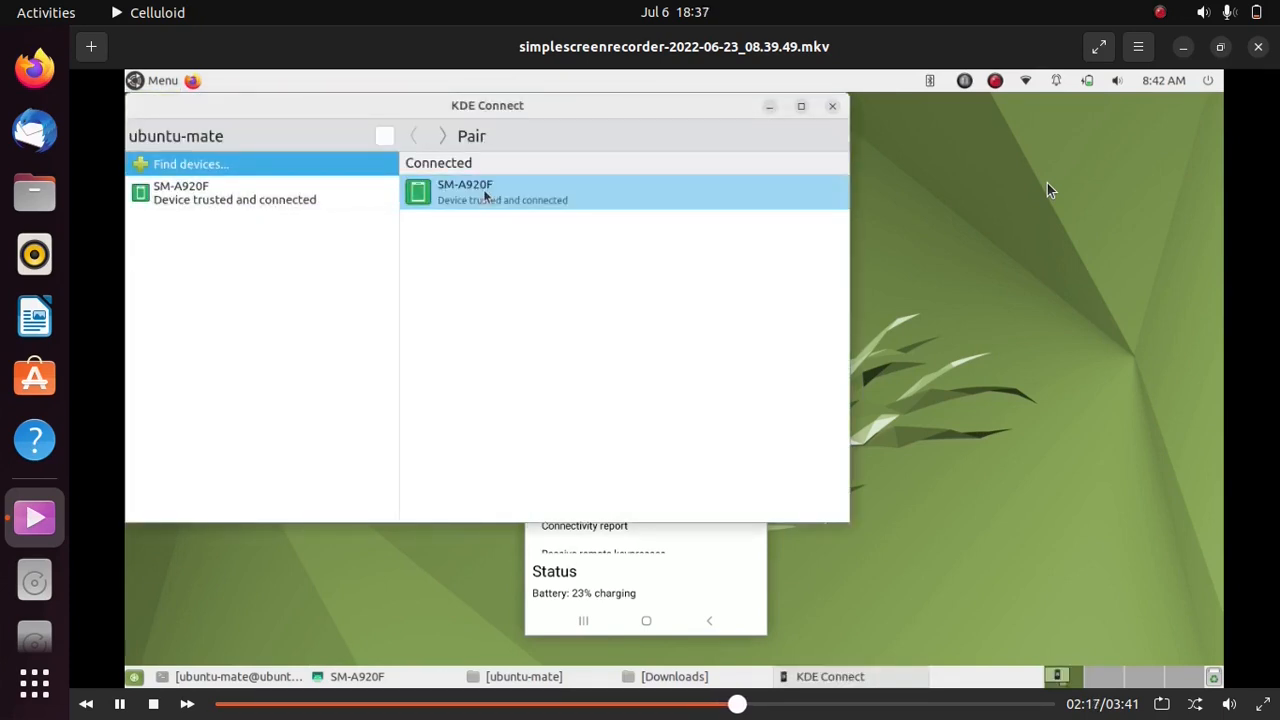
{"action": "left_click", "coordinate": [465, 192]}
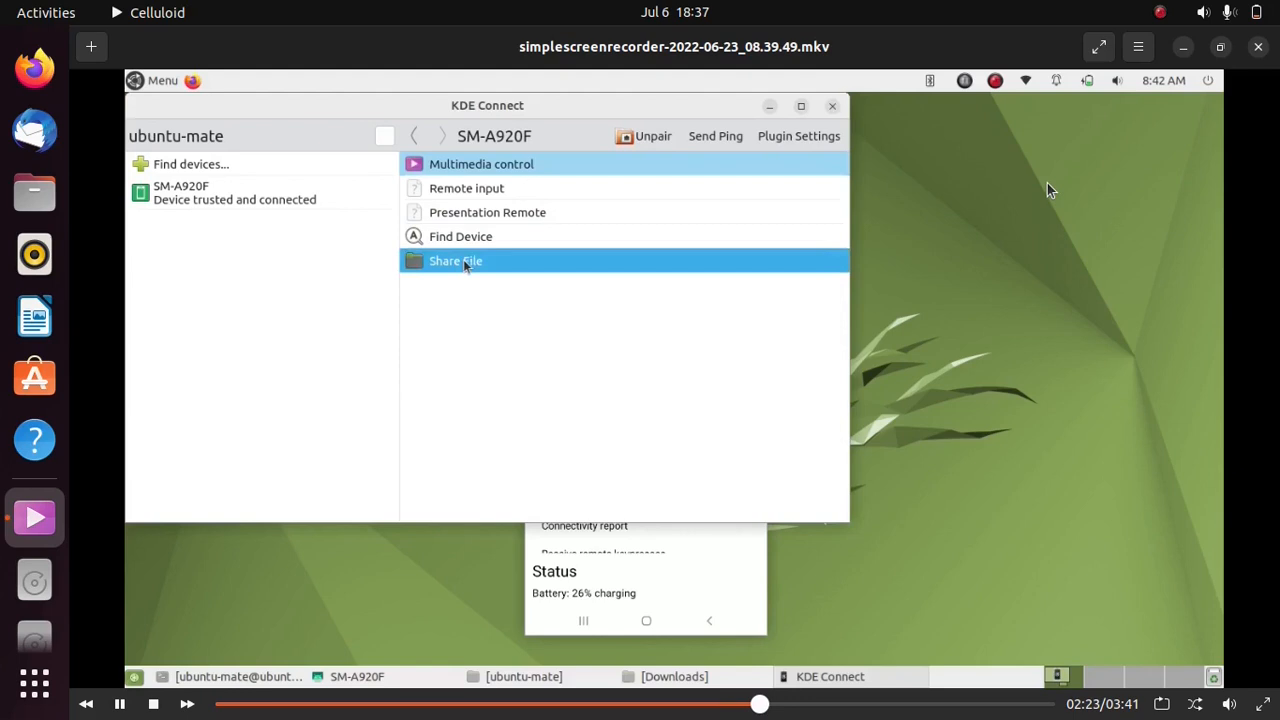
{"action": "left_click", "coordinate": [455, 261]}
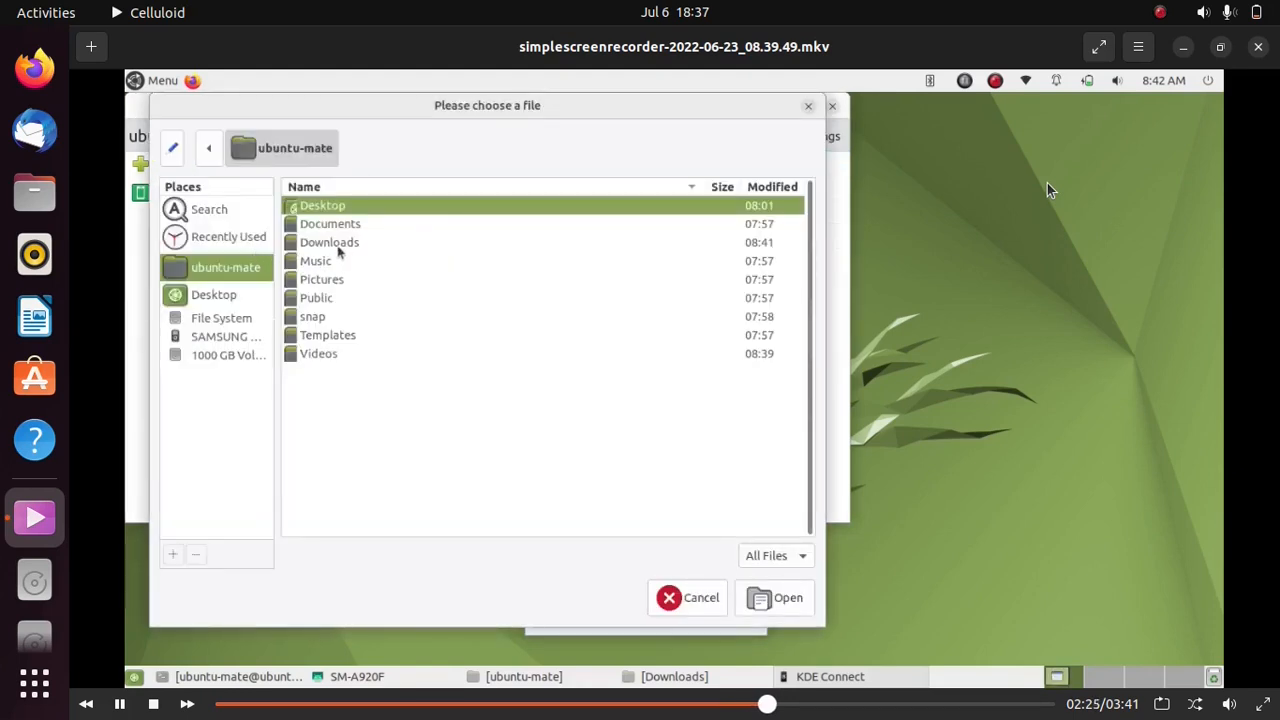
{"action": "double_click", "coordinate": [329, 242]}
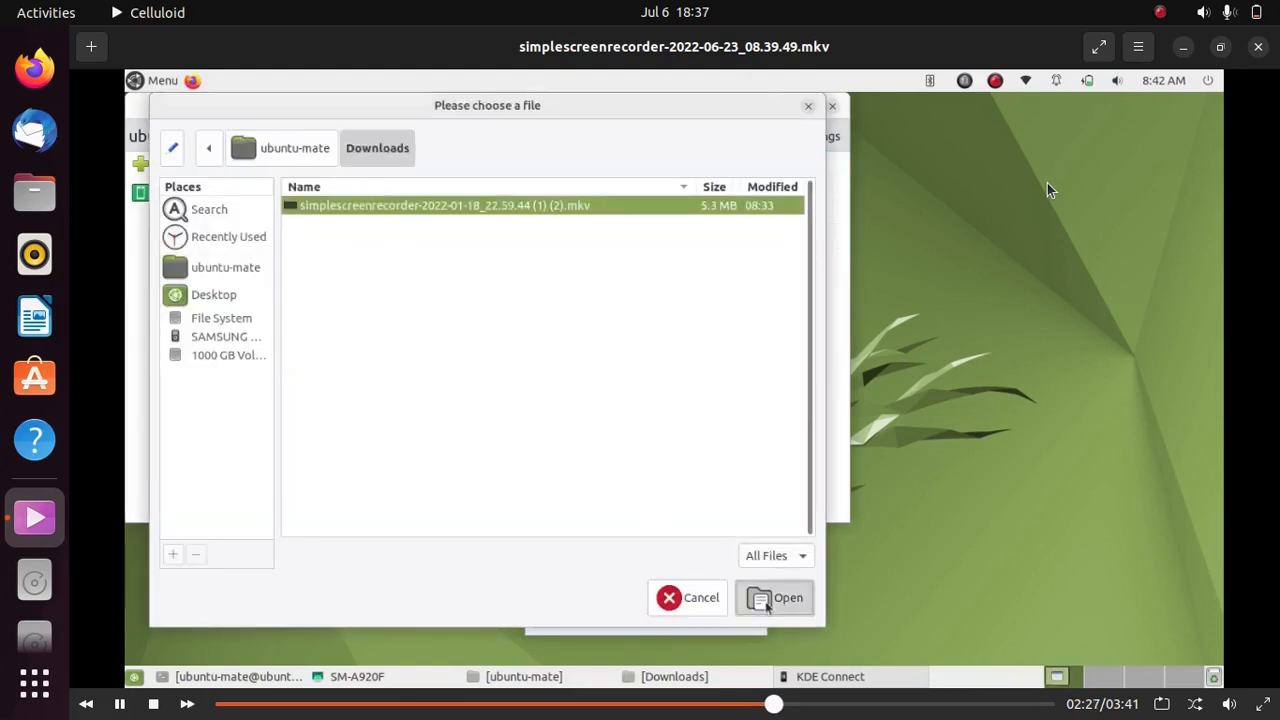
{"action": "left_click", "coordinate": [788, 597]}
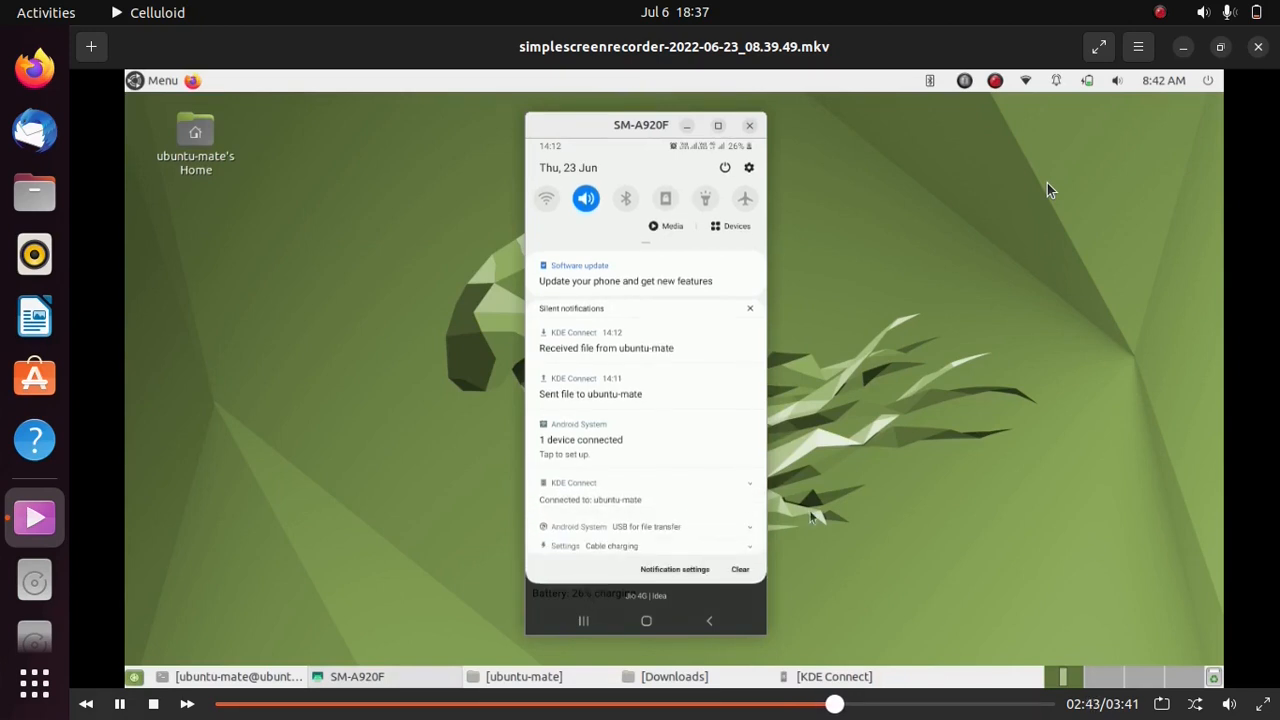
{"action": "mouse_move", "coordinate": [830, 517]}
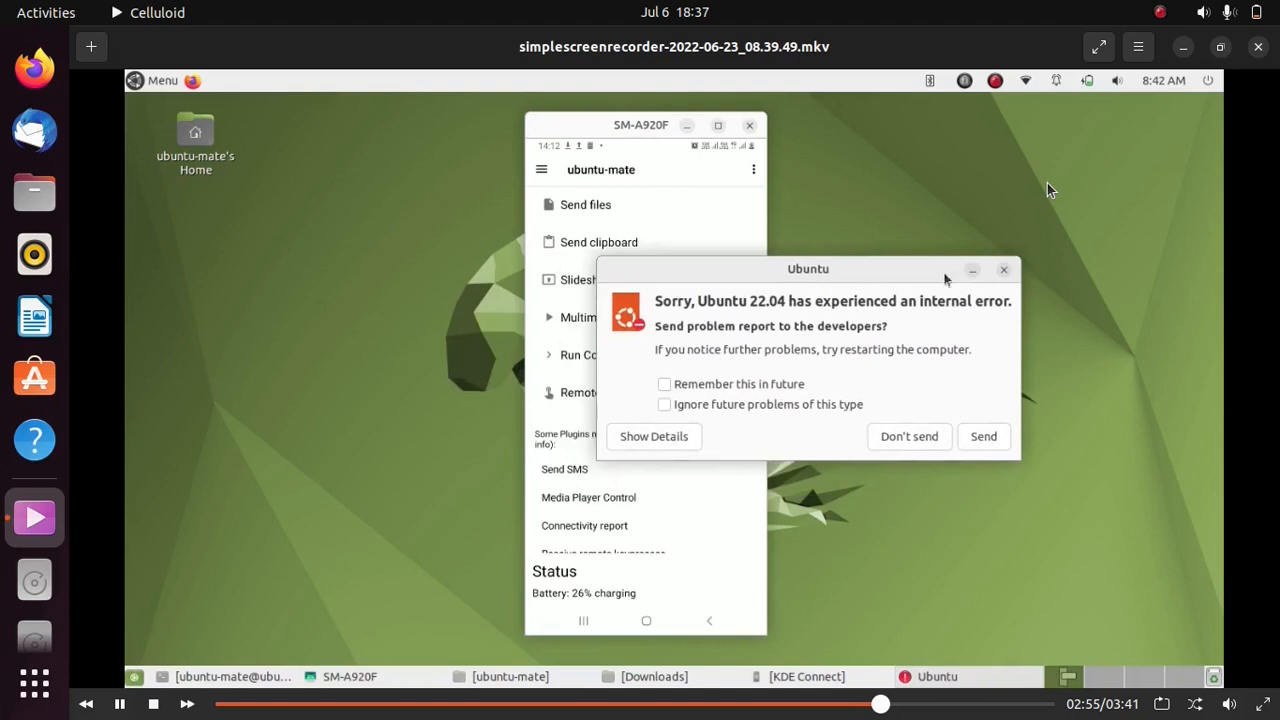
Step: Dismiss the Ubuntu internal error report with Don't send
{"action": "left_click", "coordinate": [908, 436]}
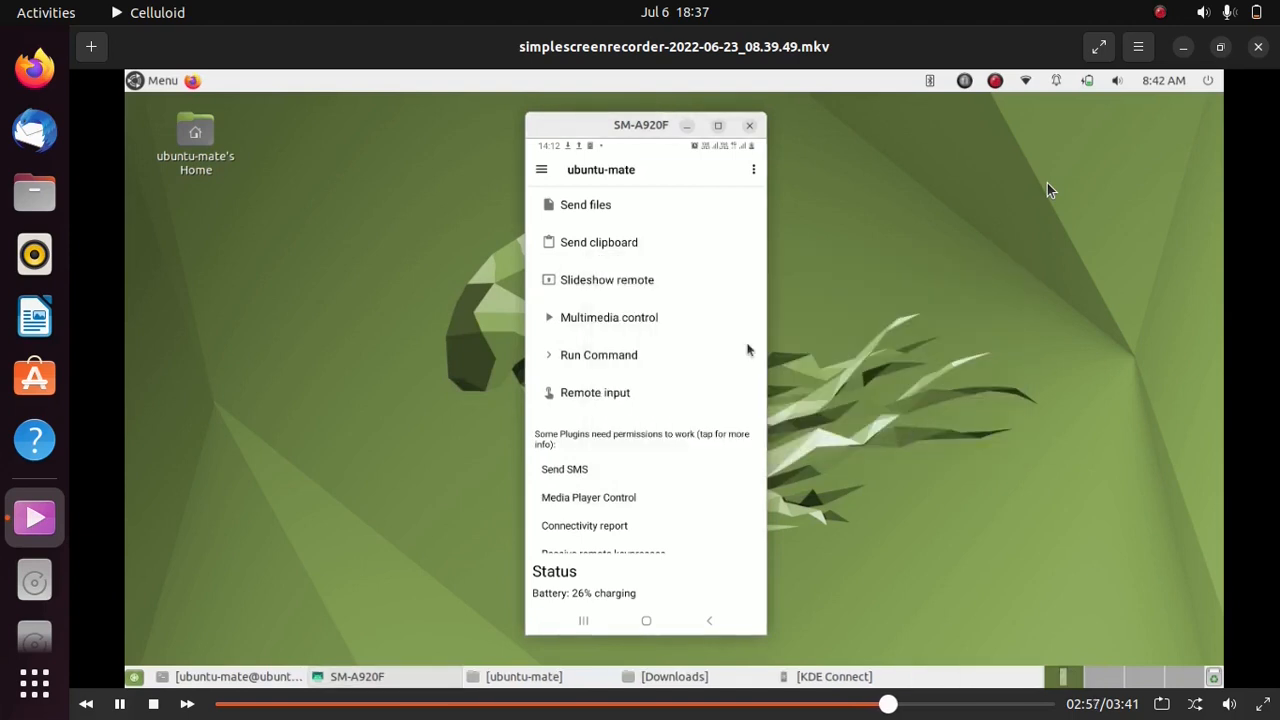
{"action": "left_click", "coordinate": [595, 392]}
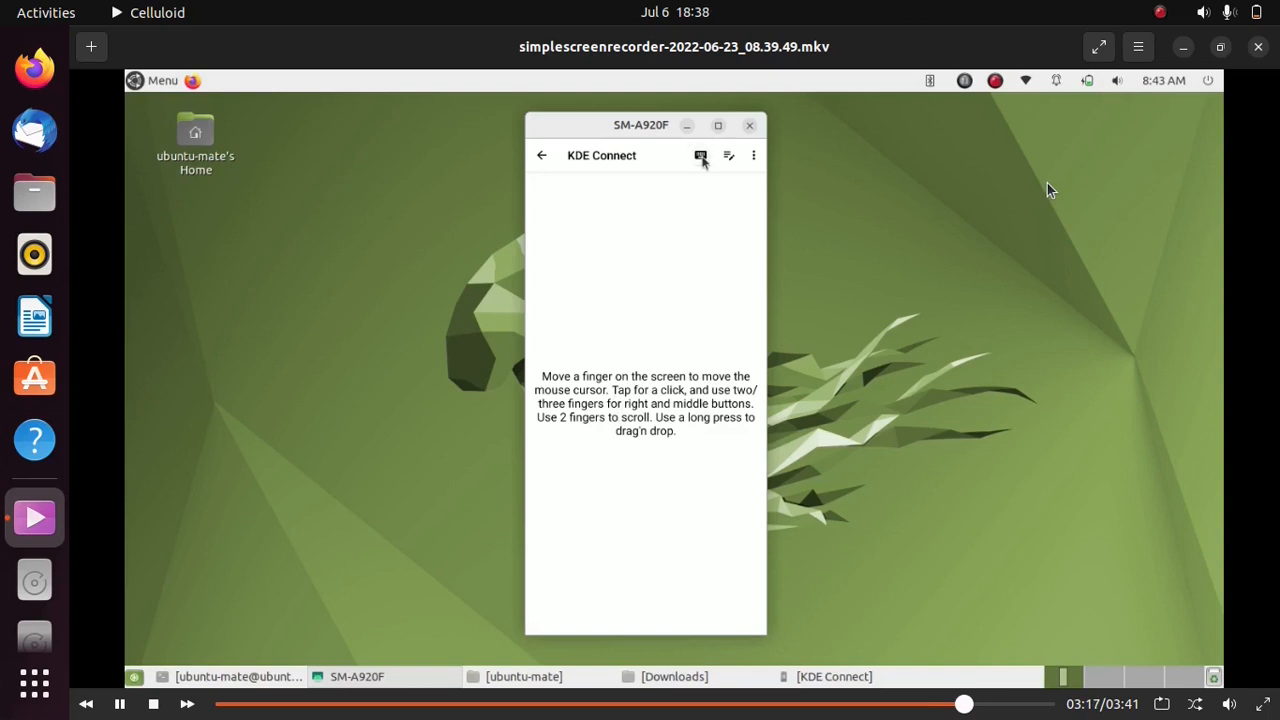
{"action": "left_click", "coordinate": [701, 155]}
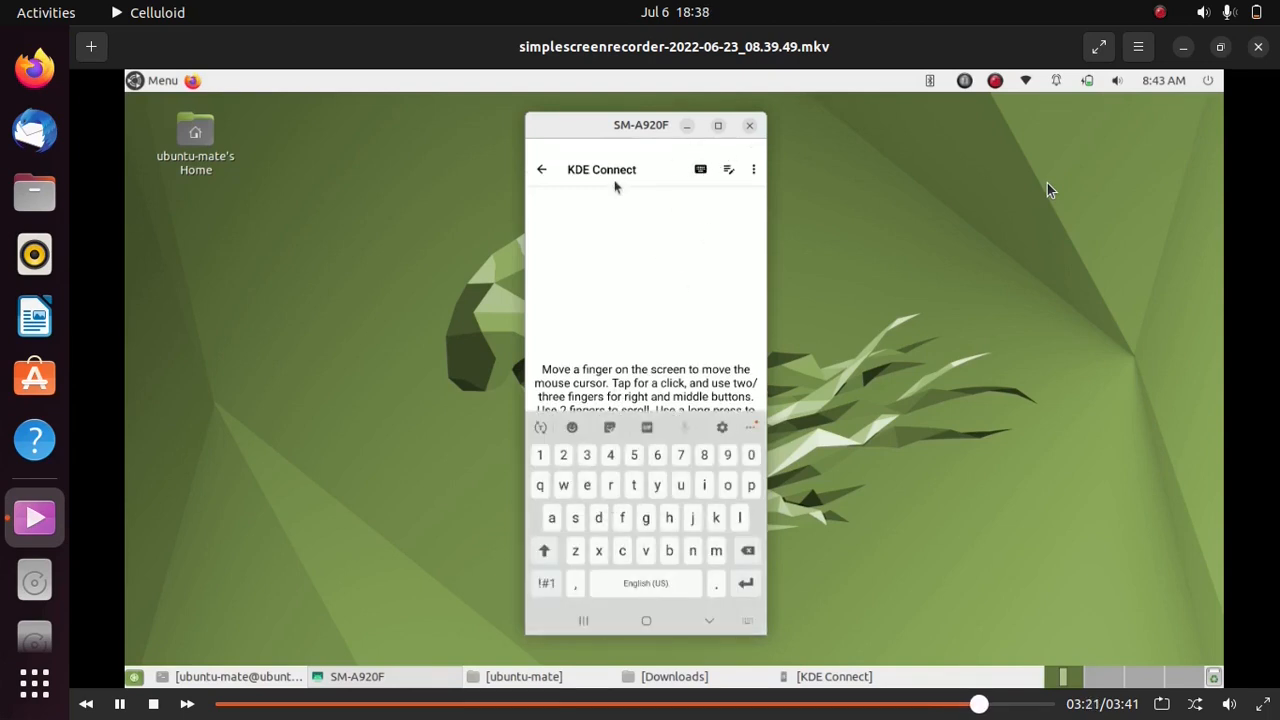
{"action": "left_click", "coordinate": [541, 169]}
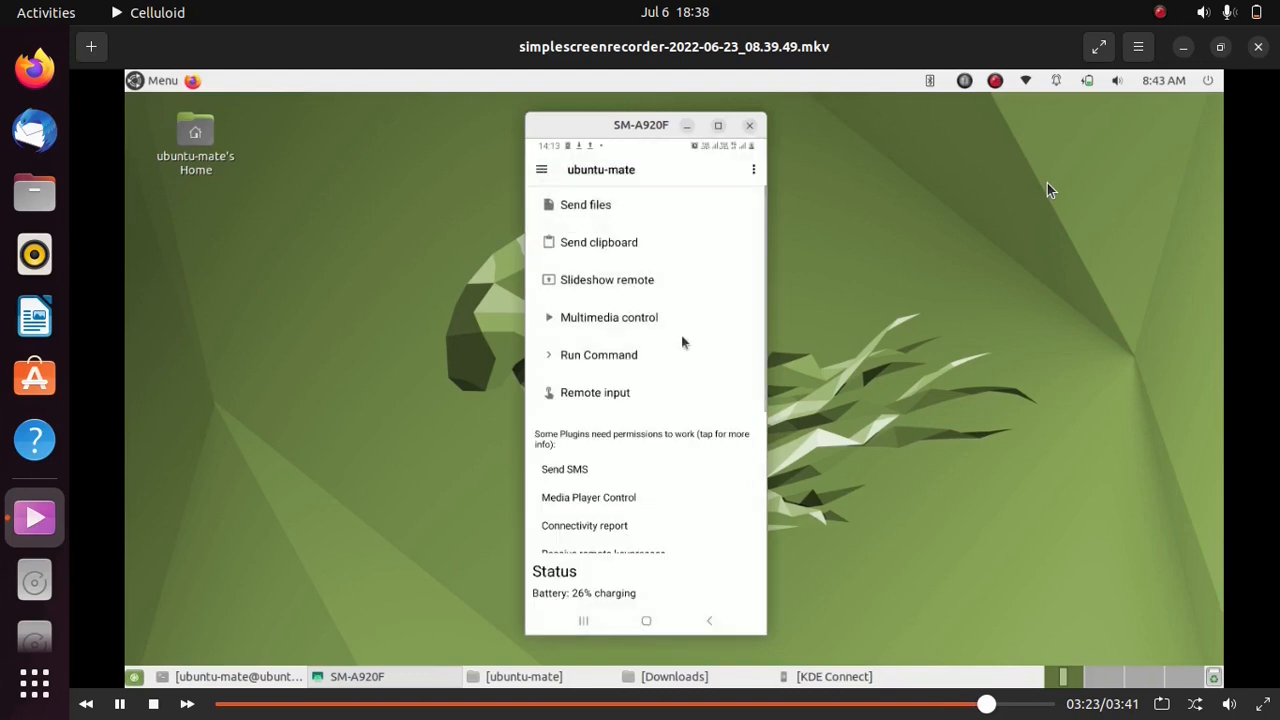
{"action": "mouse_move", "coordinate": [623, 362]}
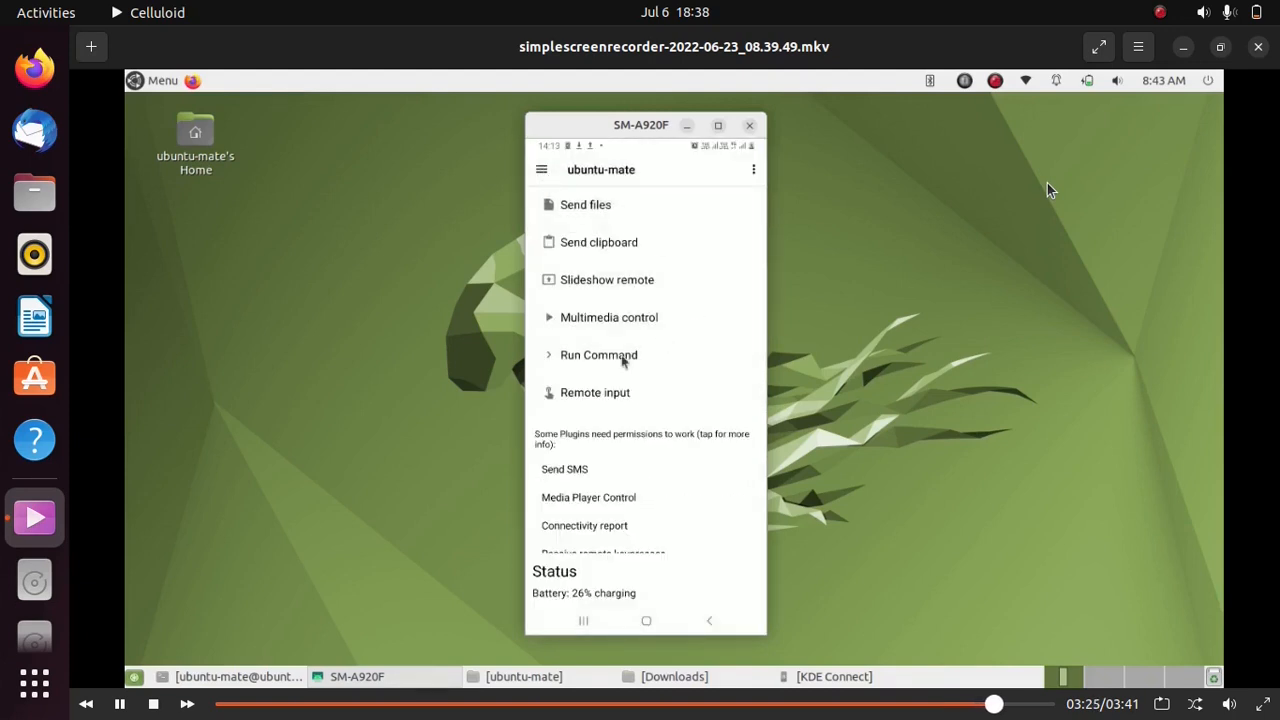